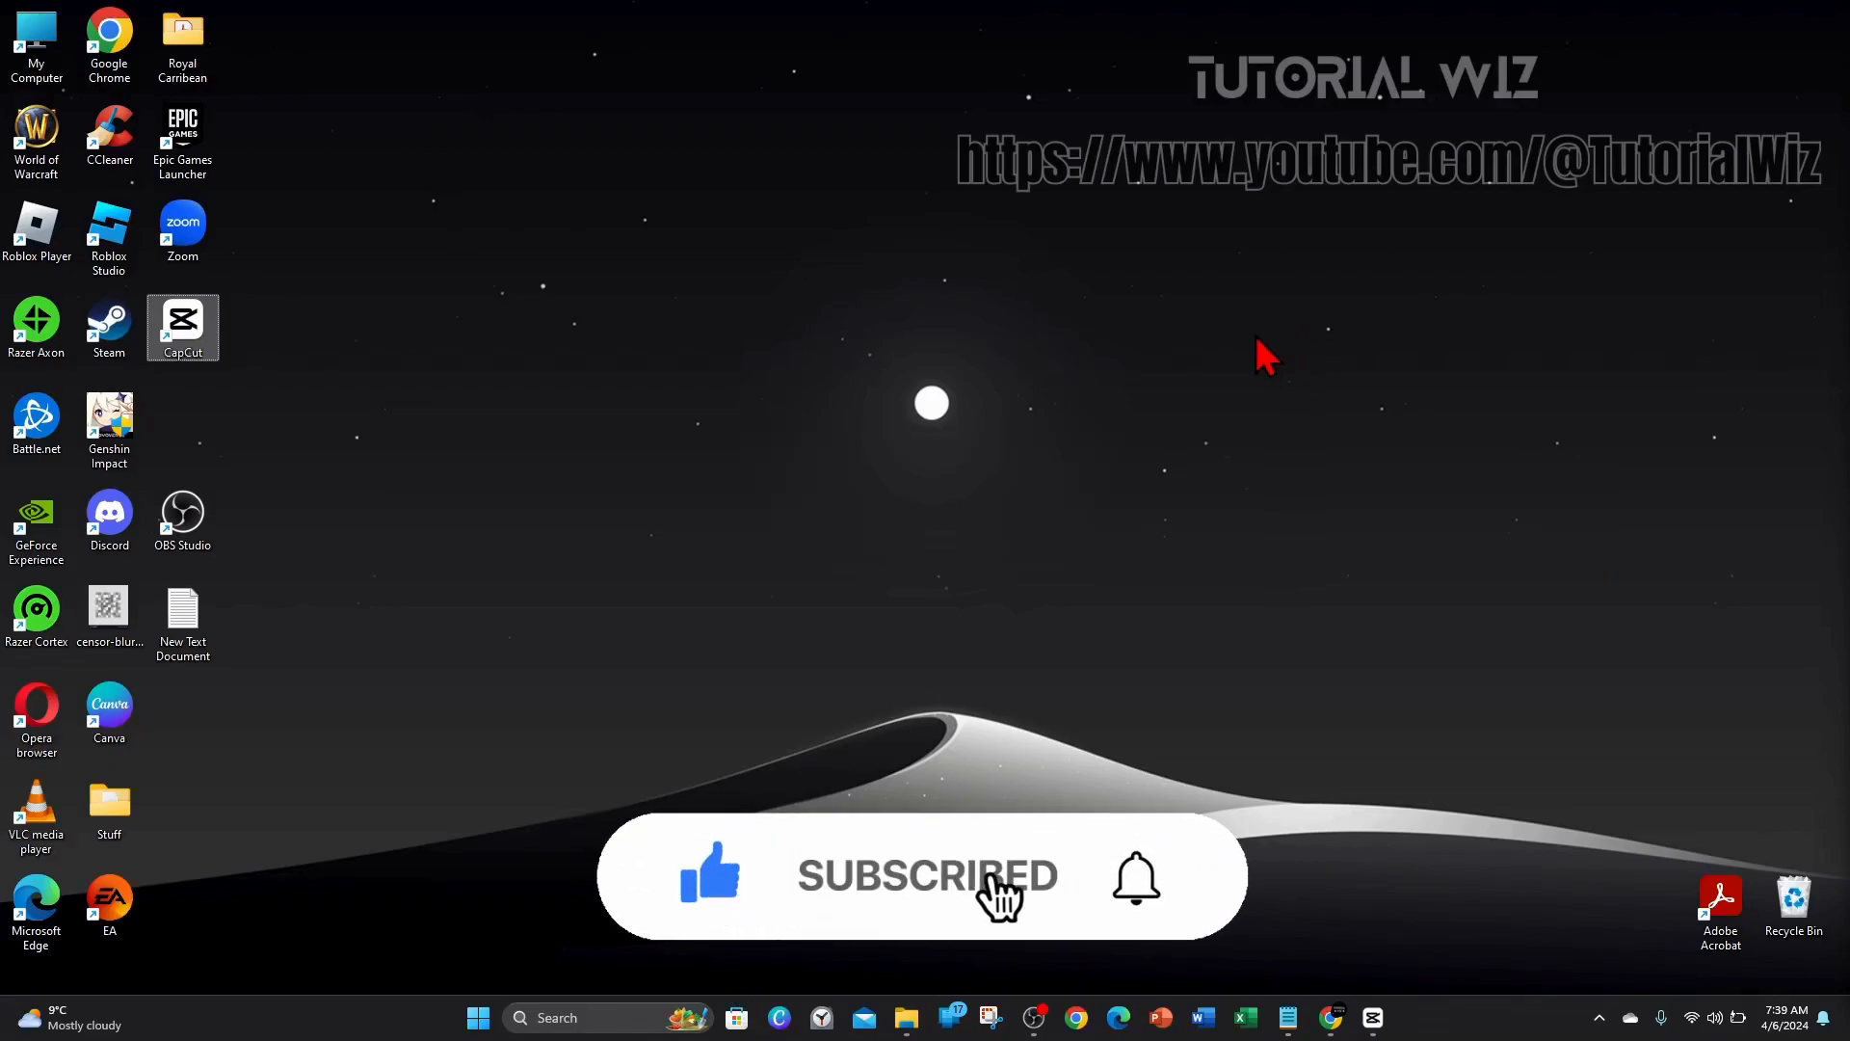
pyautogui.moveTo(1445, 790)
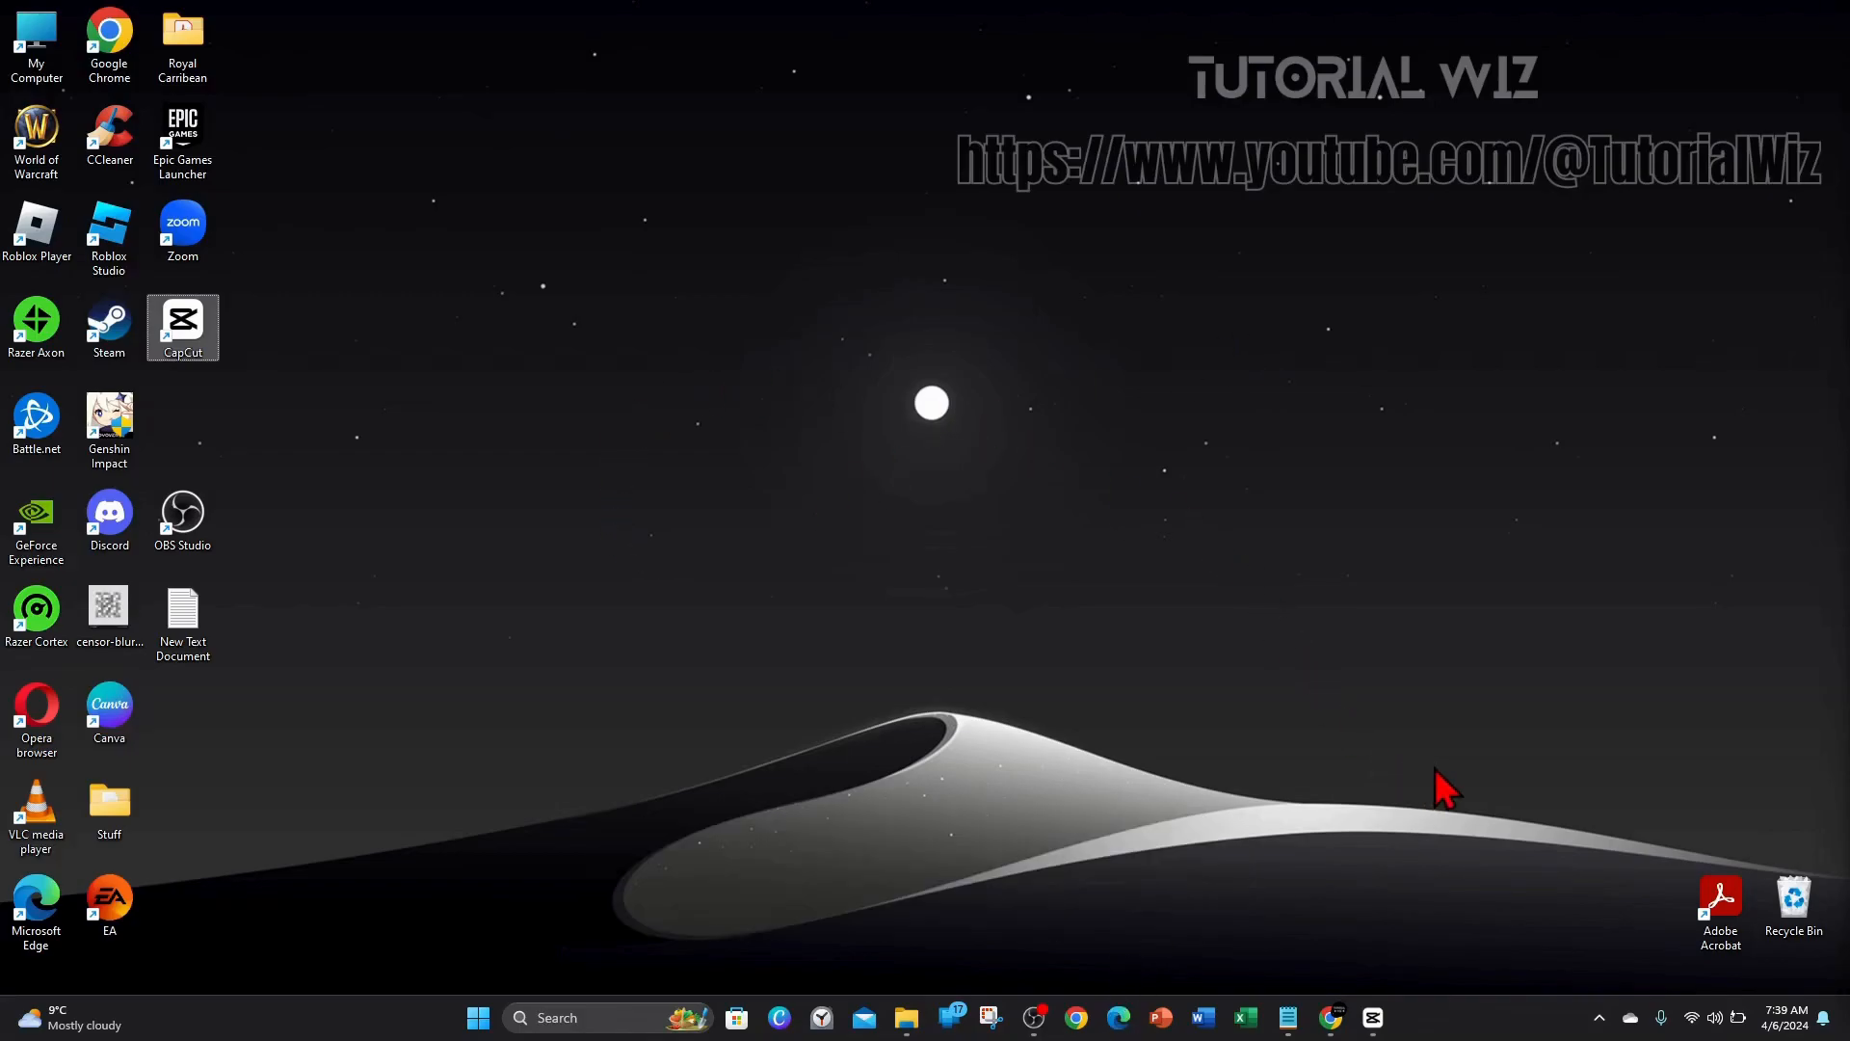
pyautogui.moveTo(1351, 808)
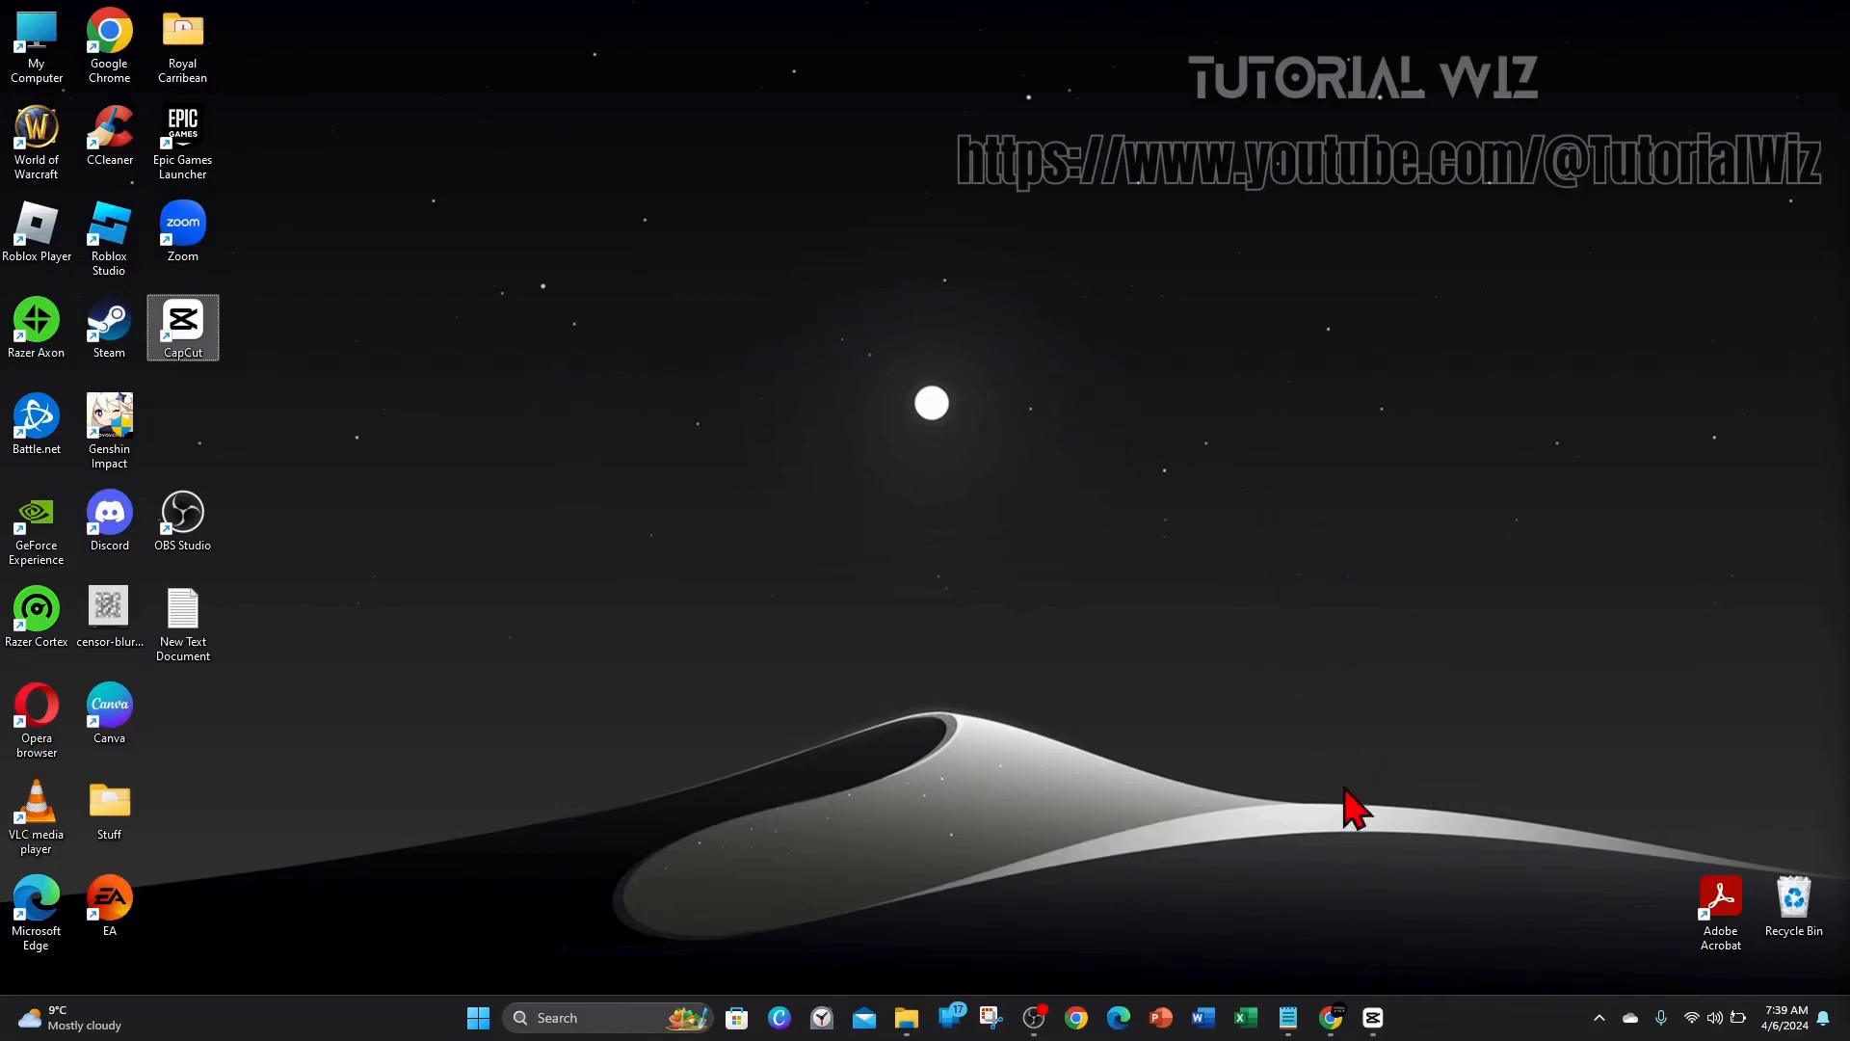
pyautogui.moveTo(1362, 962)
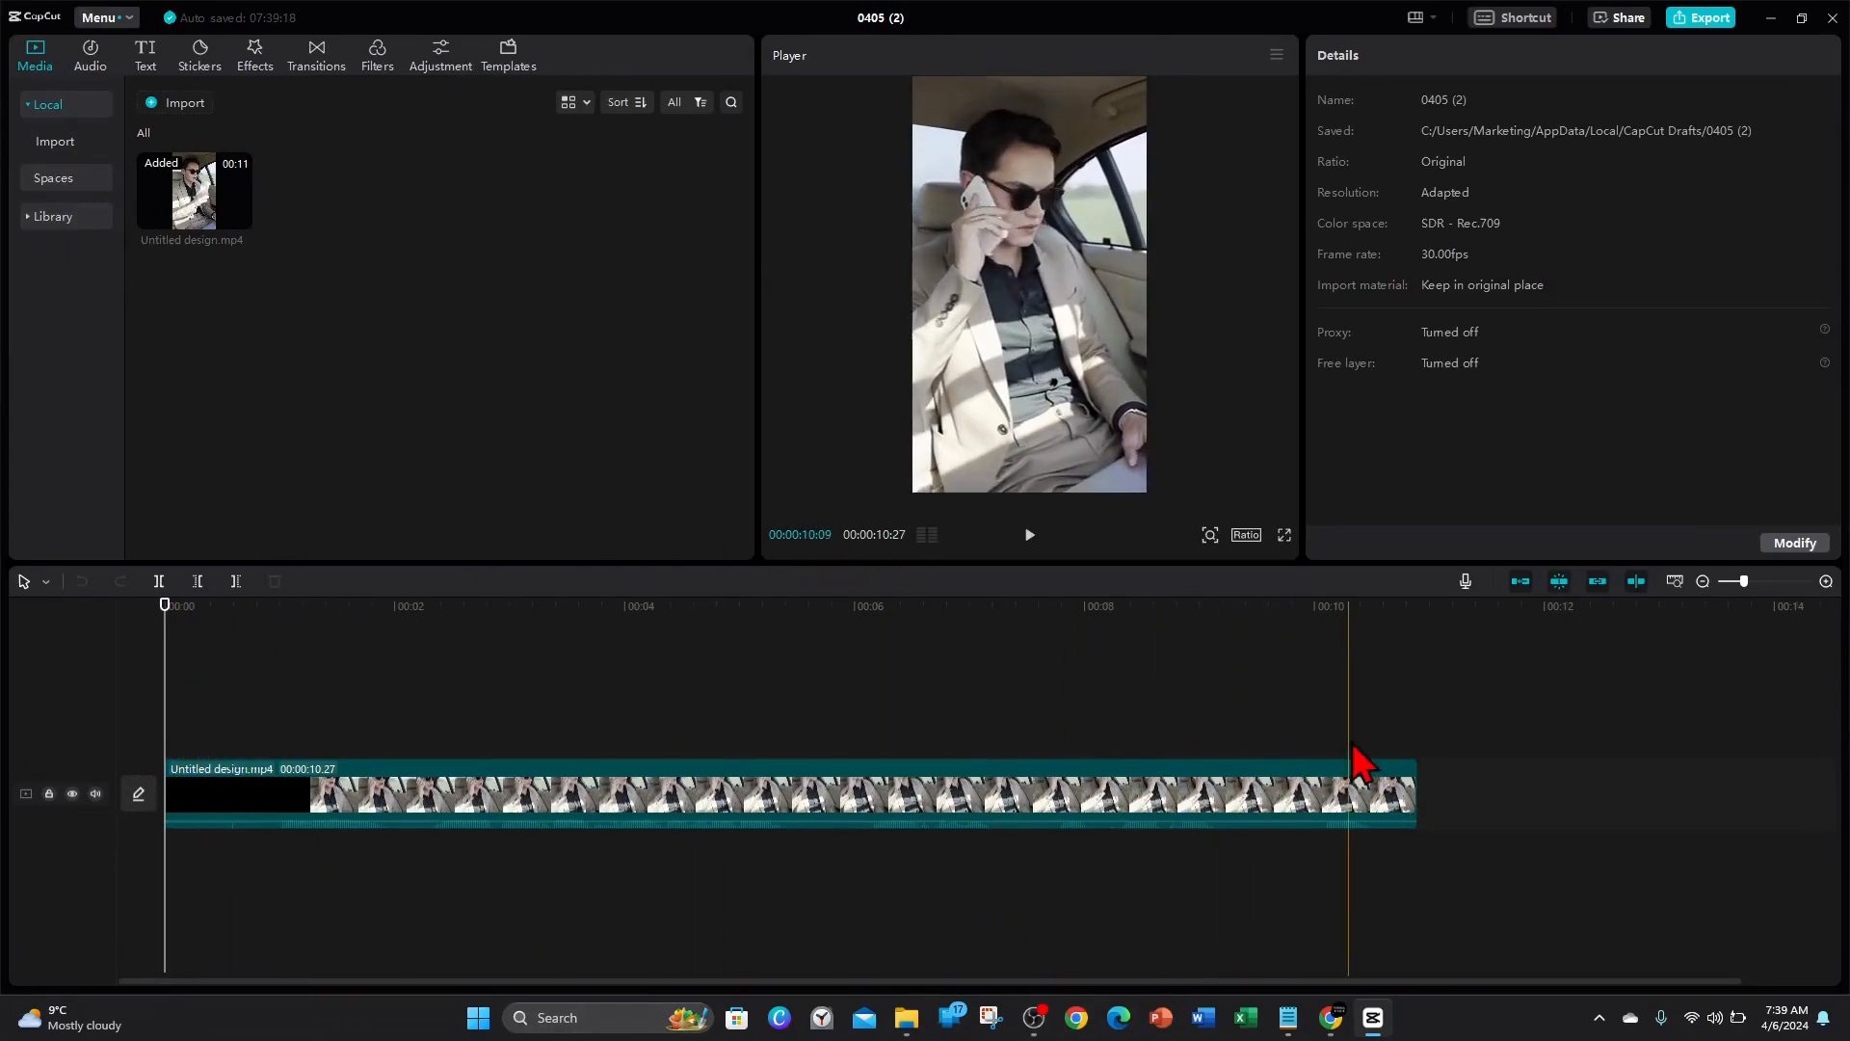
# Open the CapCut project with the Untitled design.mp4 clip on the timeline
pyautogui.click(428, 792)
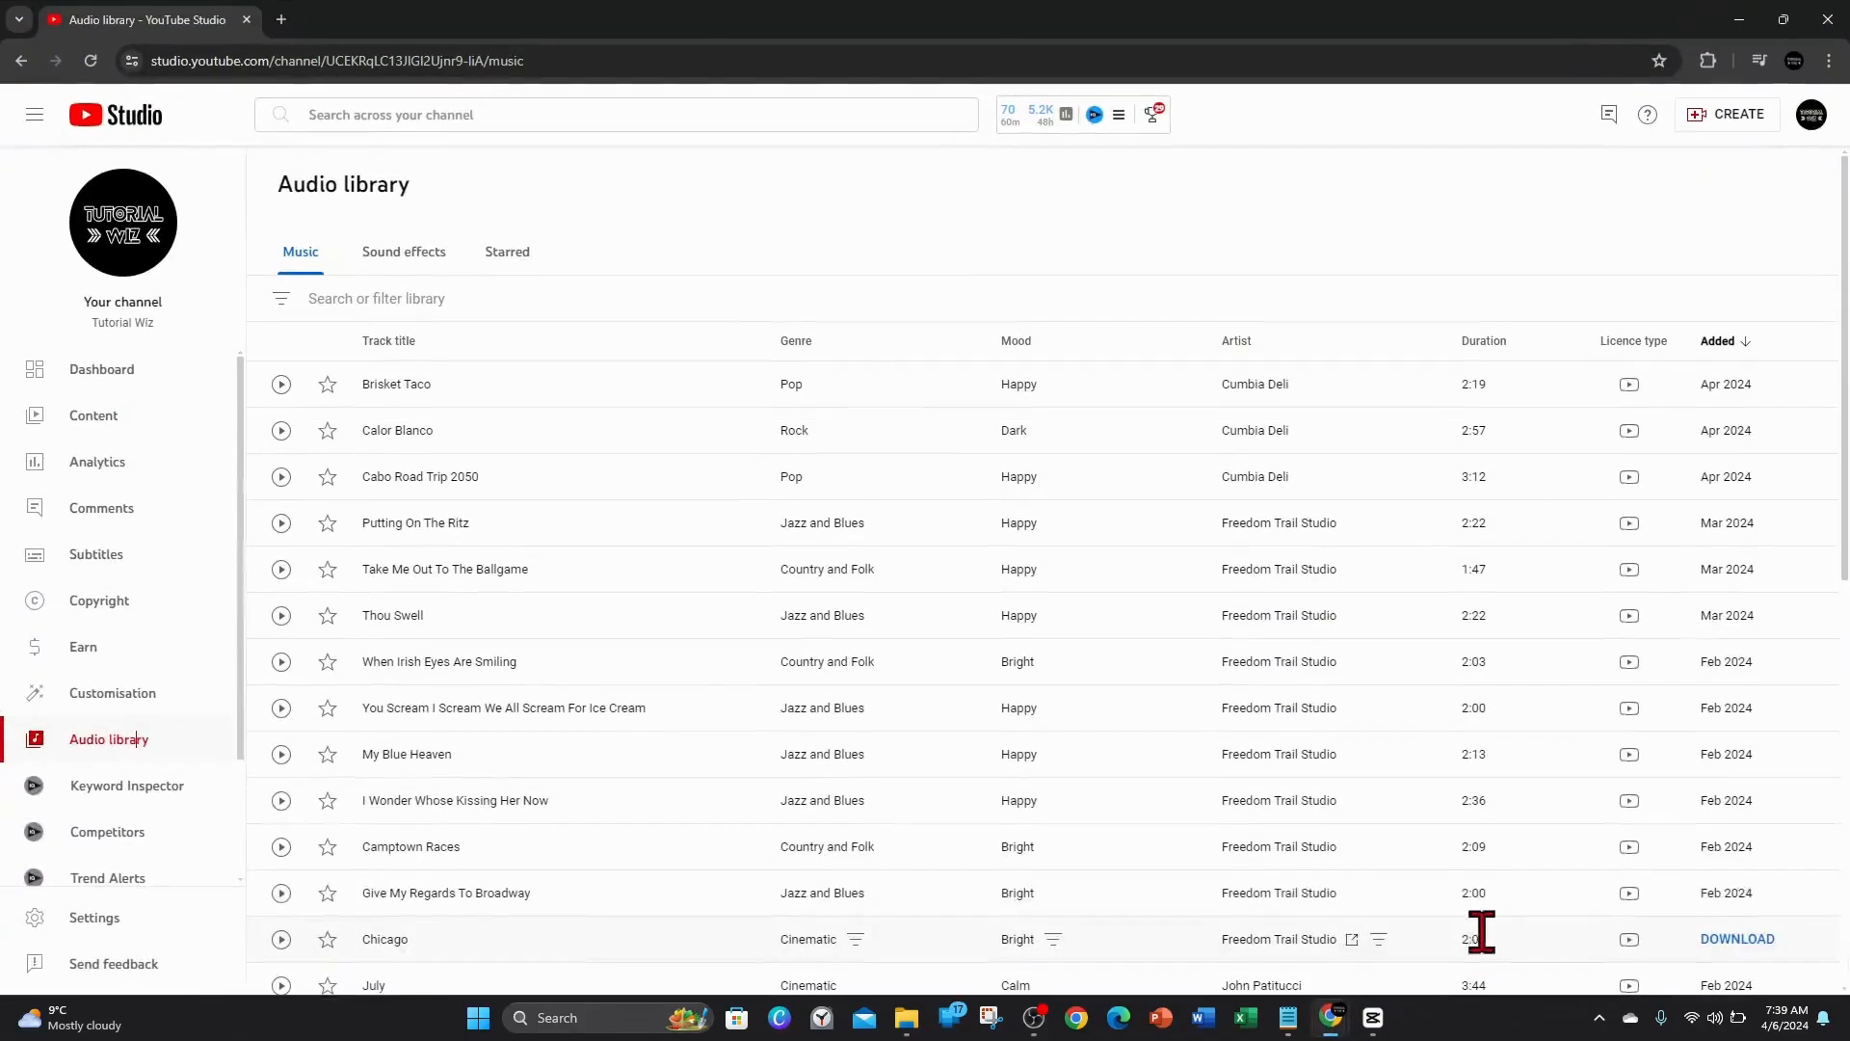
pyautogui.moveTo(734, 314)
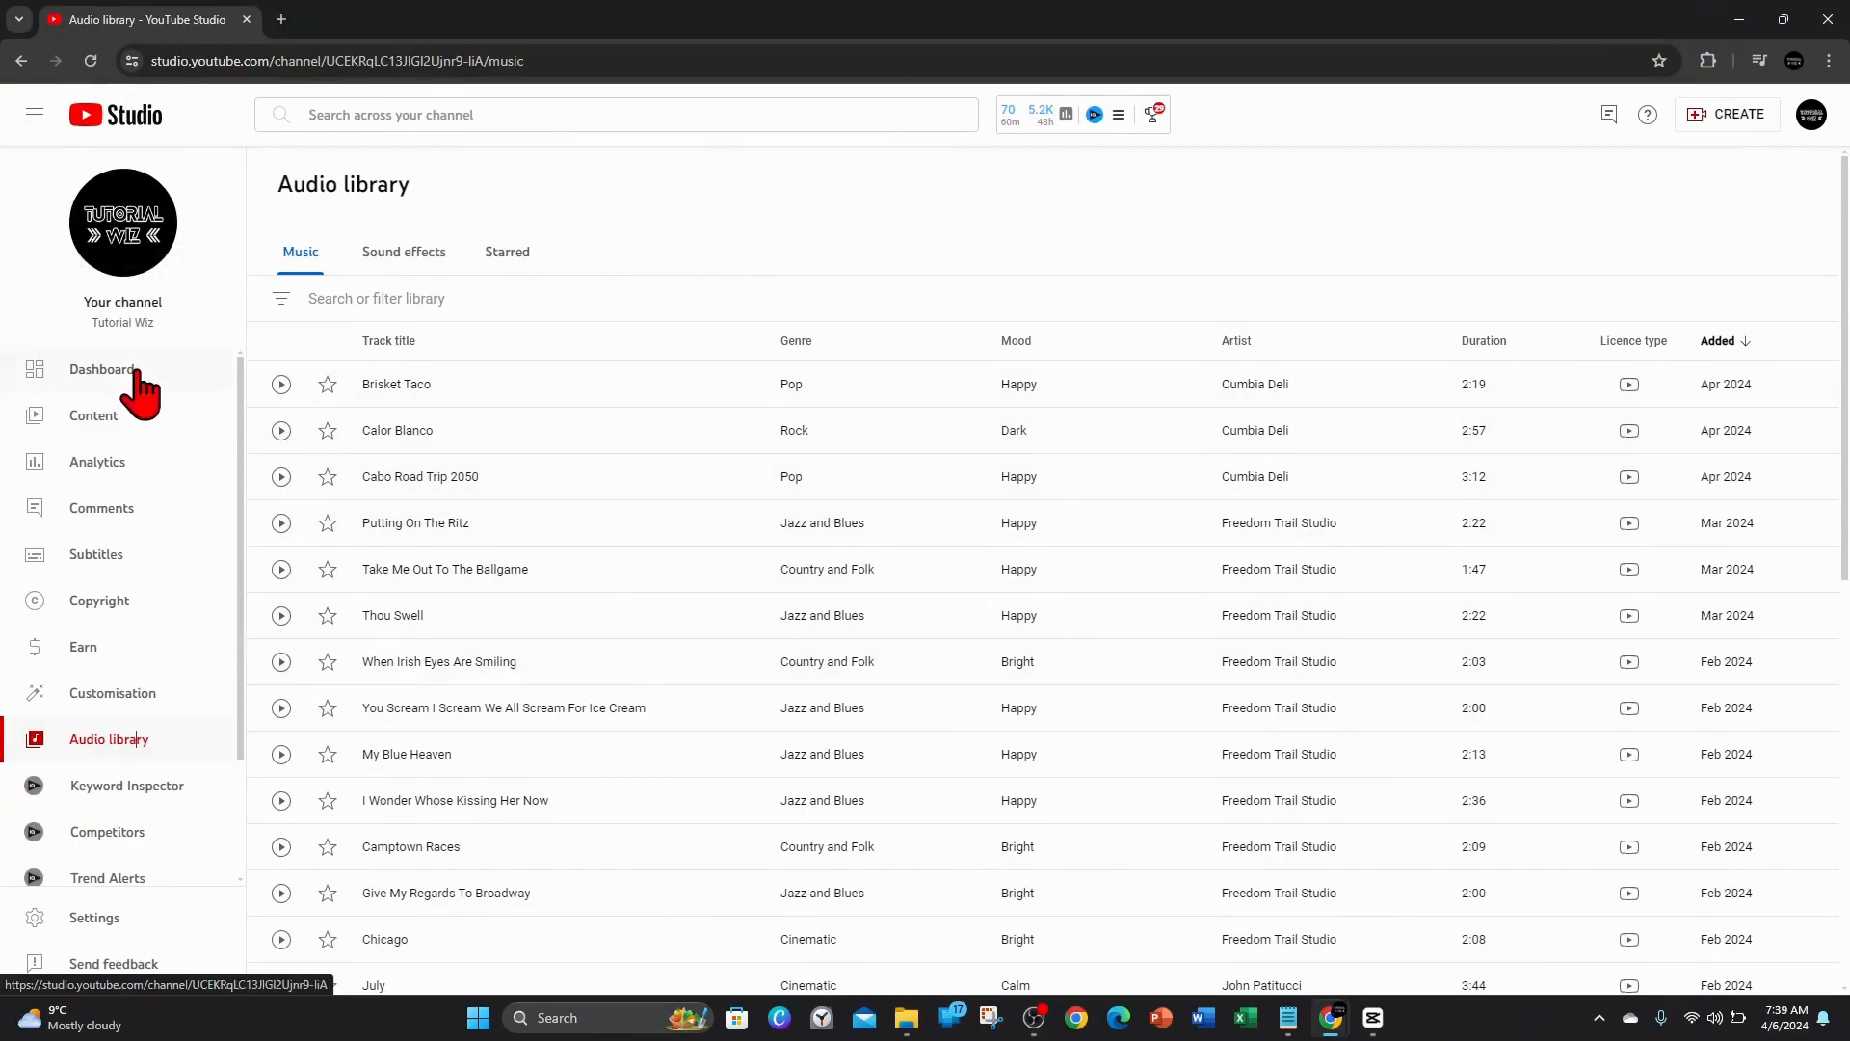
pyautogui.moveTo(144, 746)
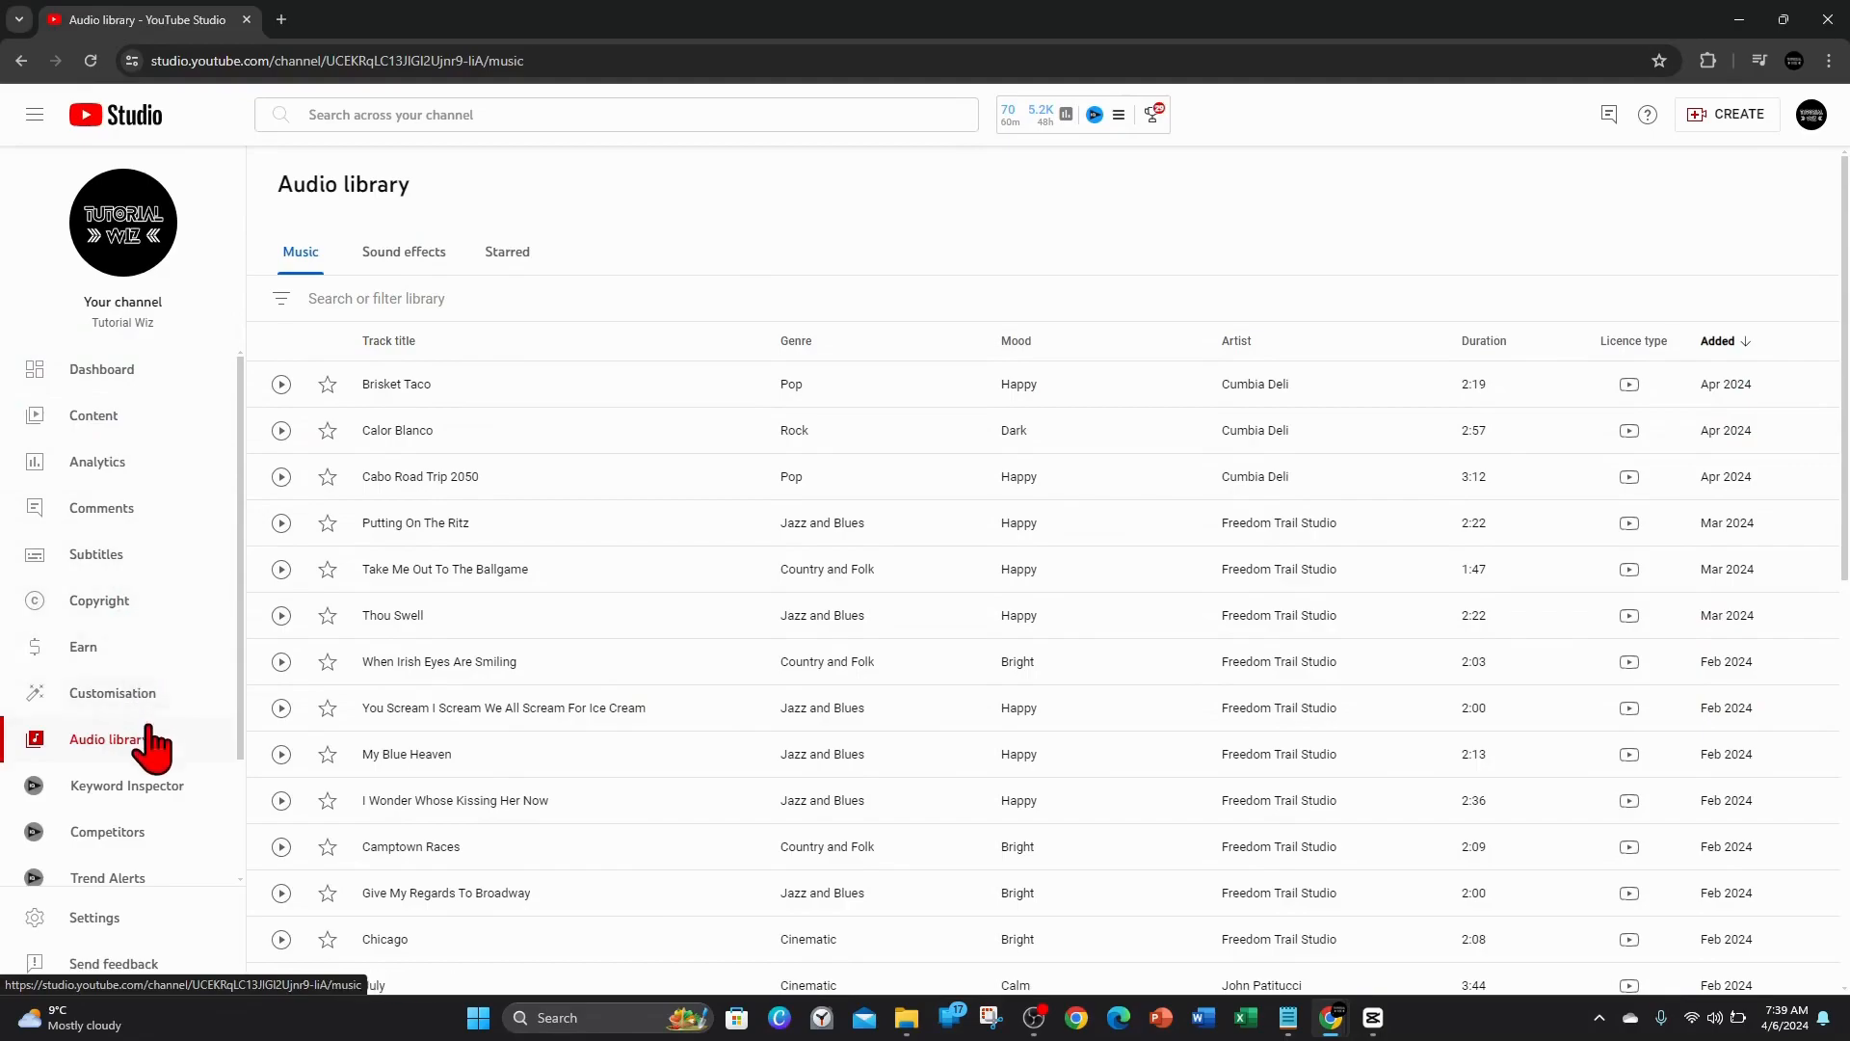
pyautogui.moveTo(111, 749)
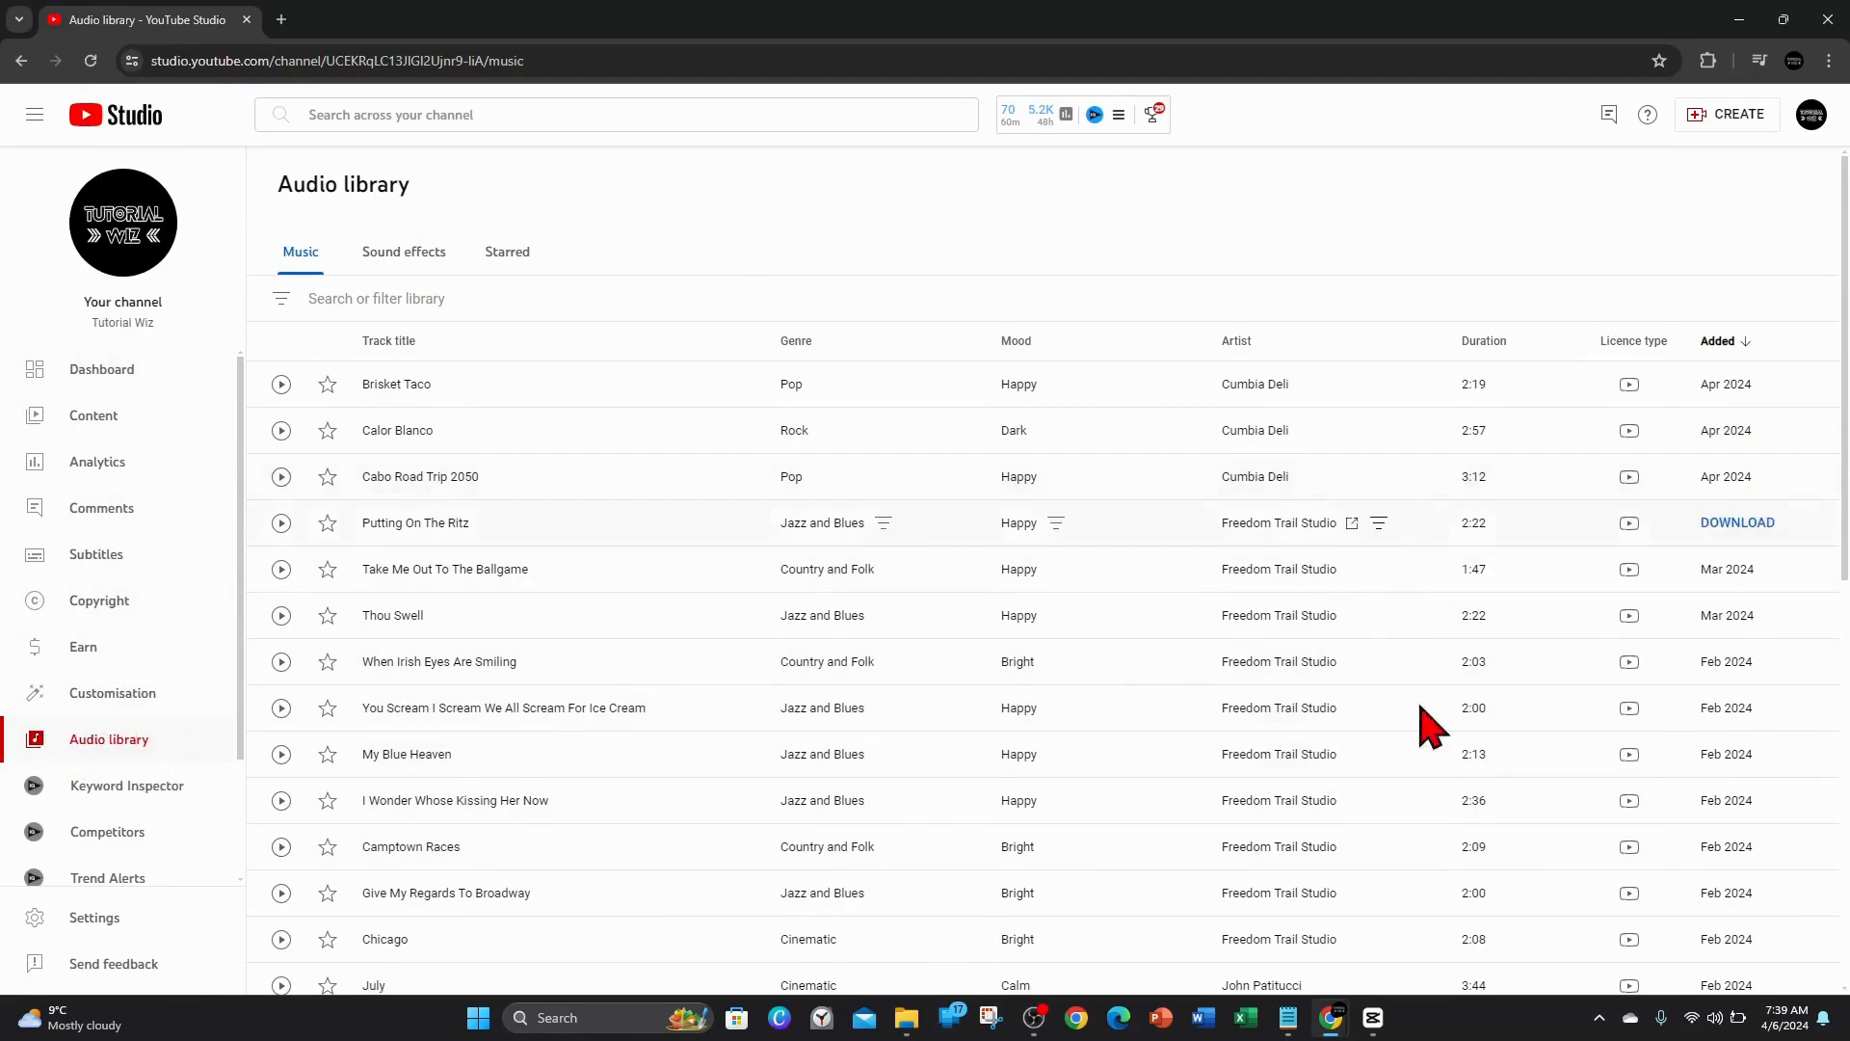
pyautogui.moveTo(738, 694)
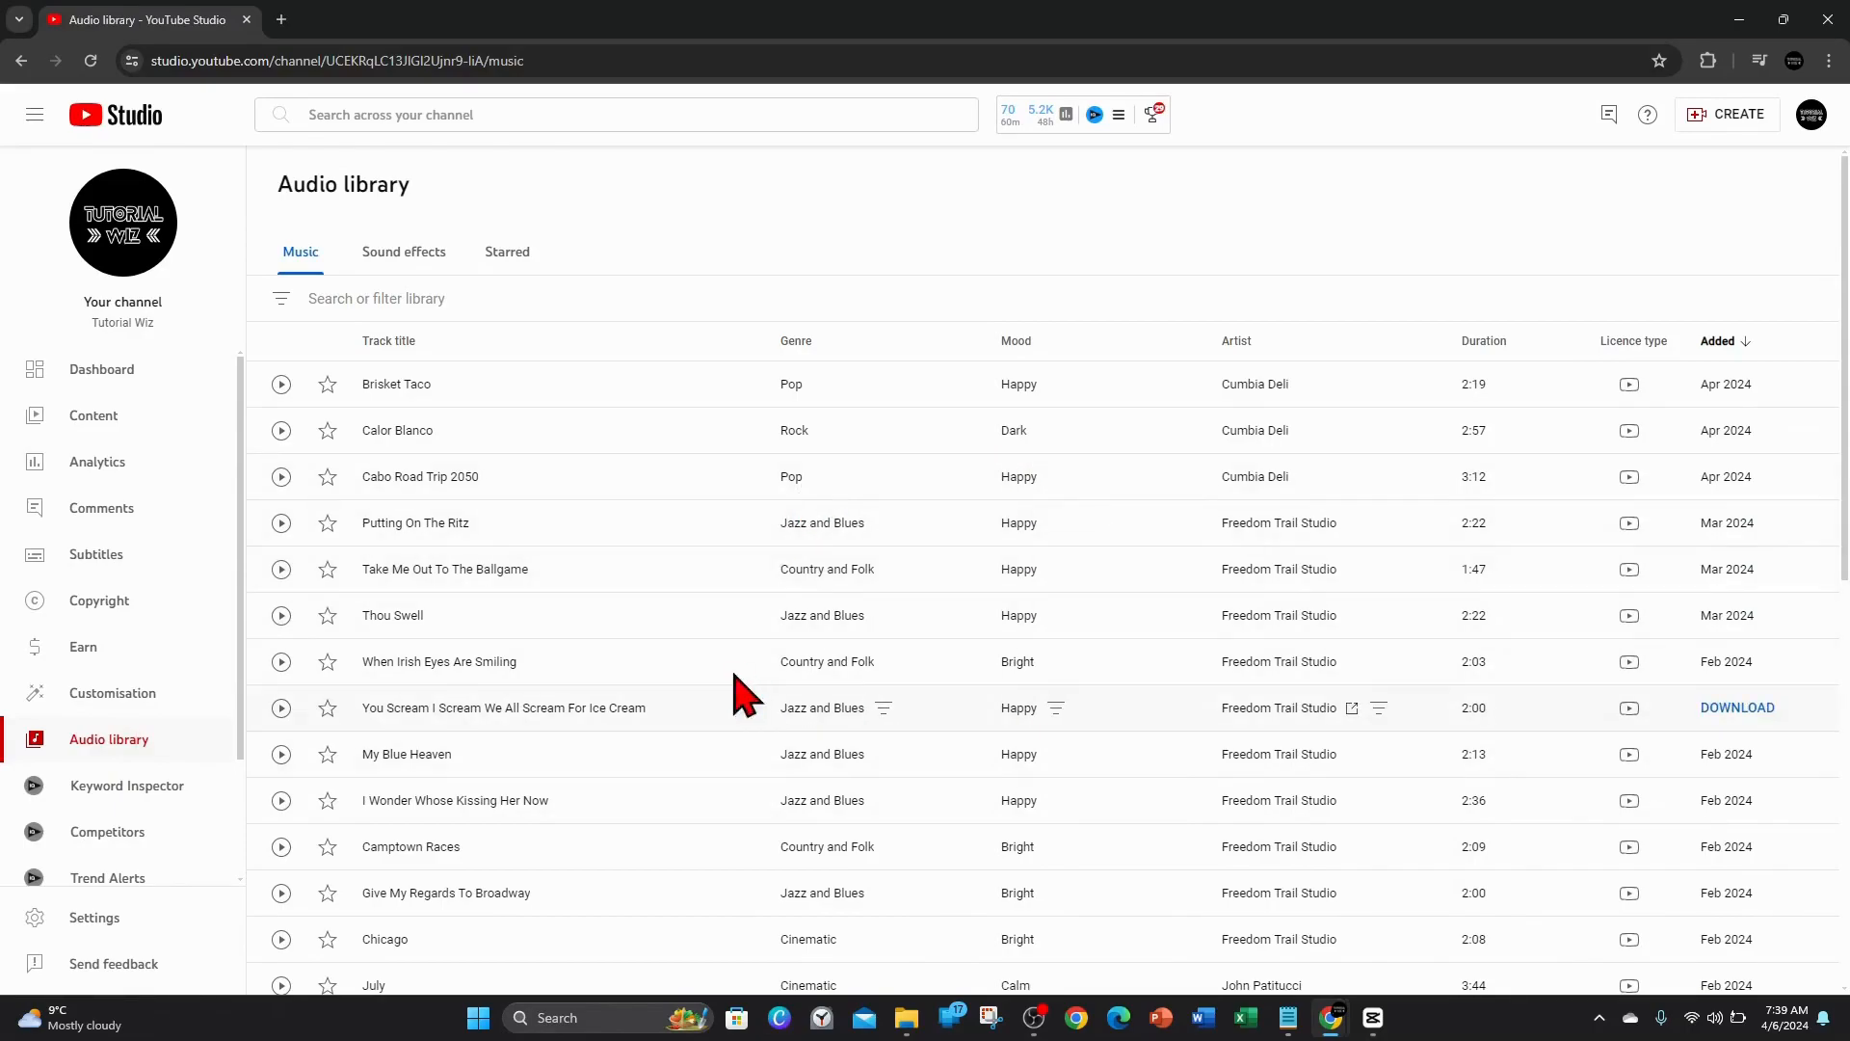
pyautogui.moveTo(861, 489)
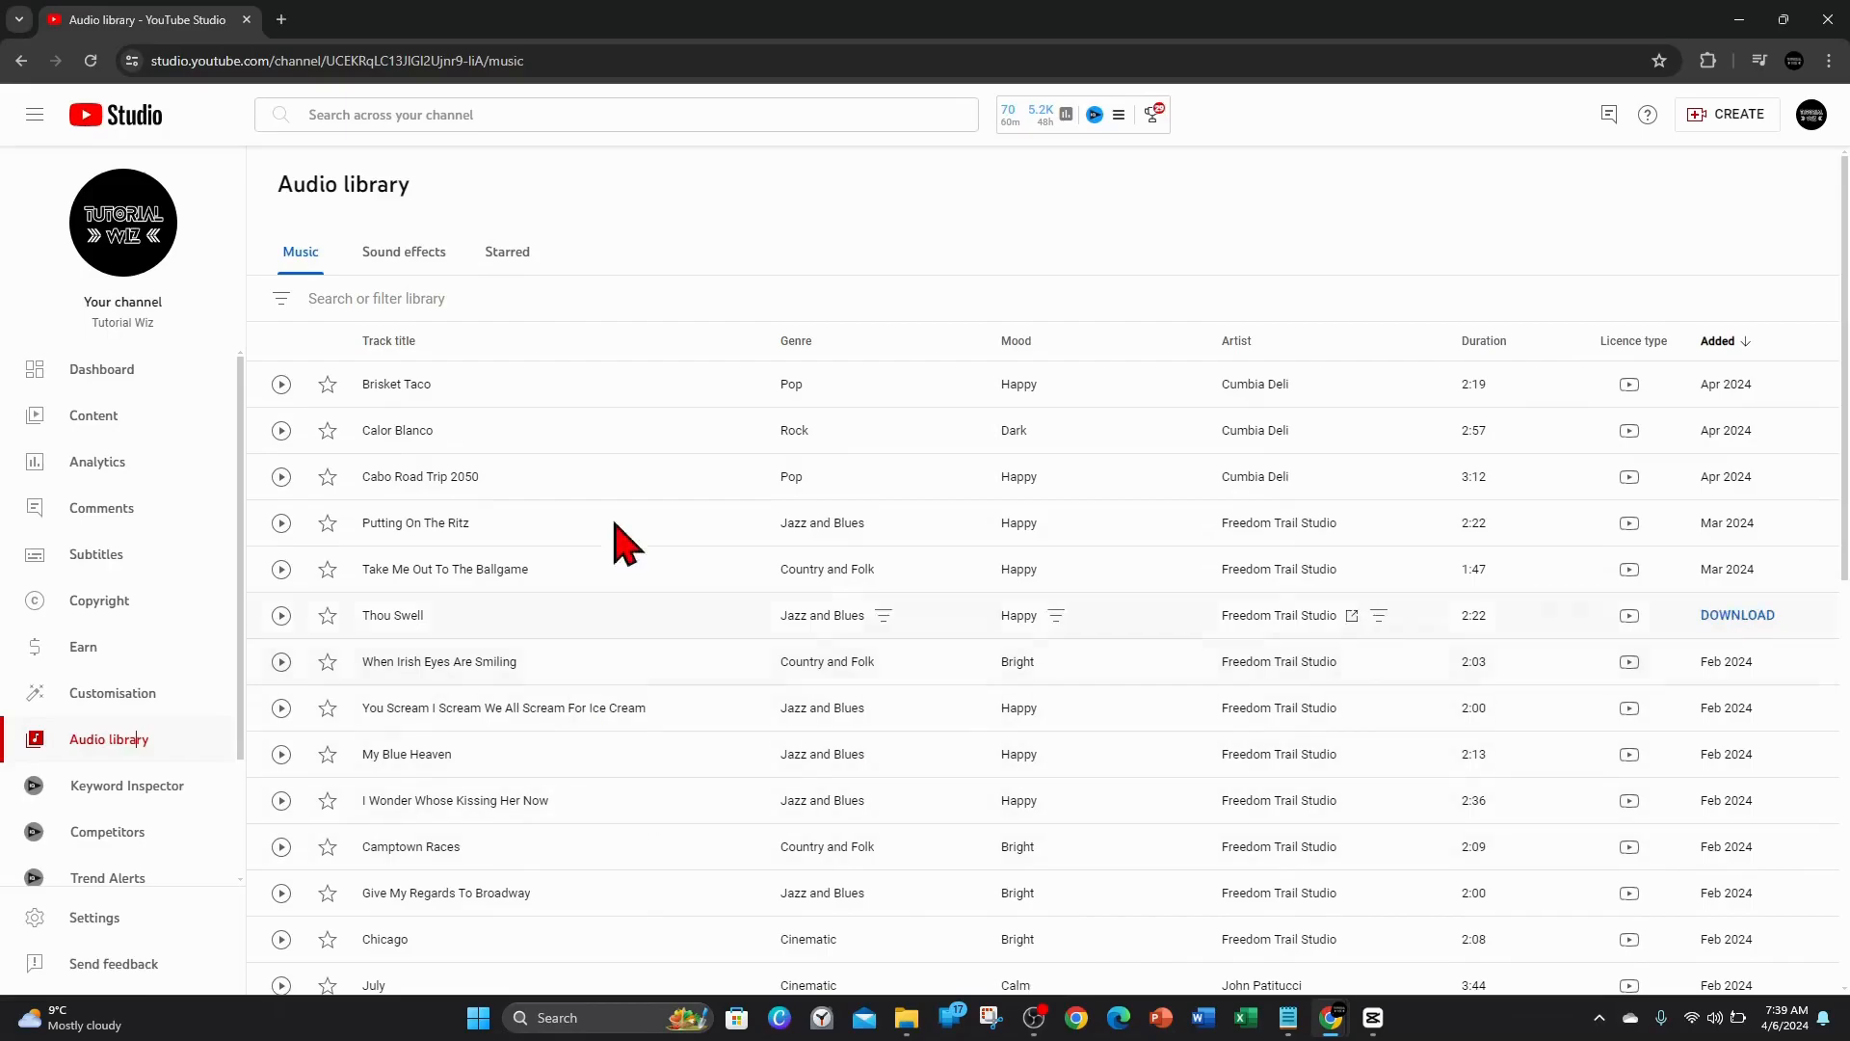
pyautogui.moveTo(688, 470)
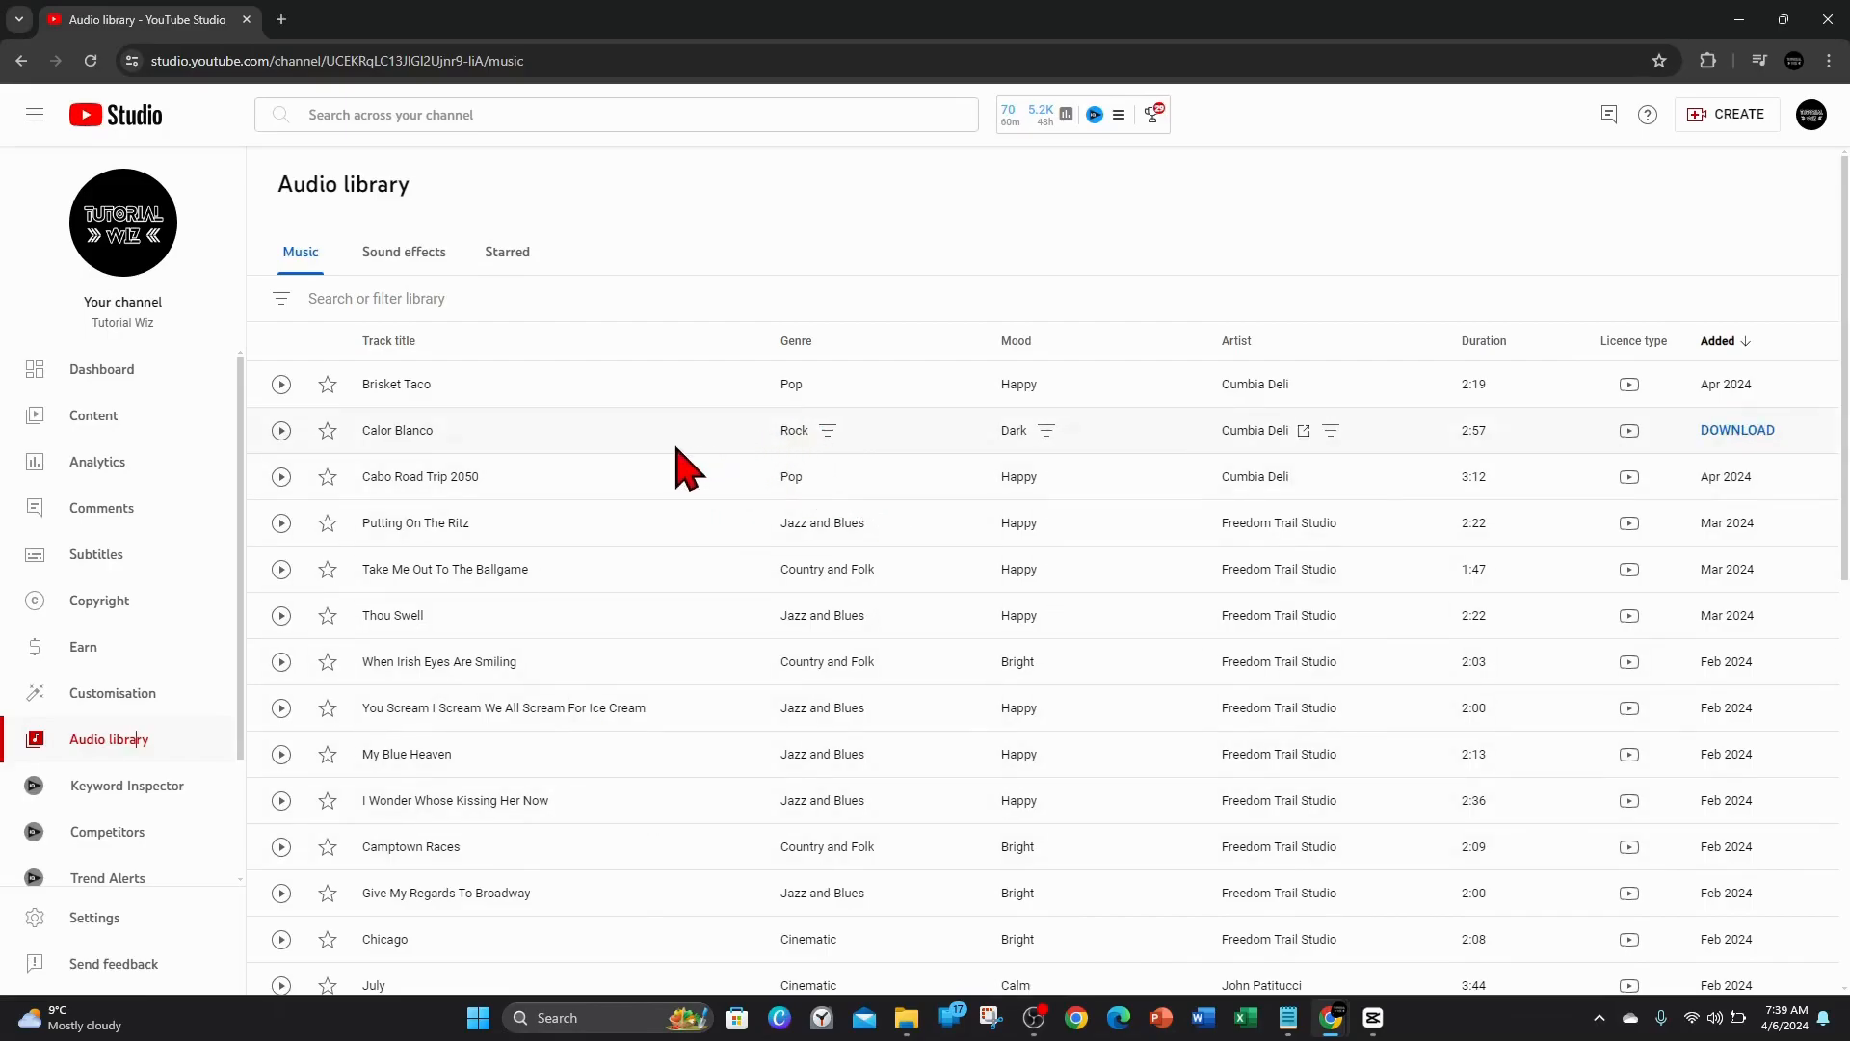
pyautogui.moveTo(977, 879)
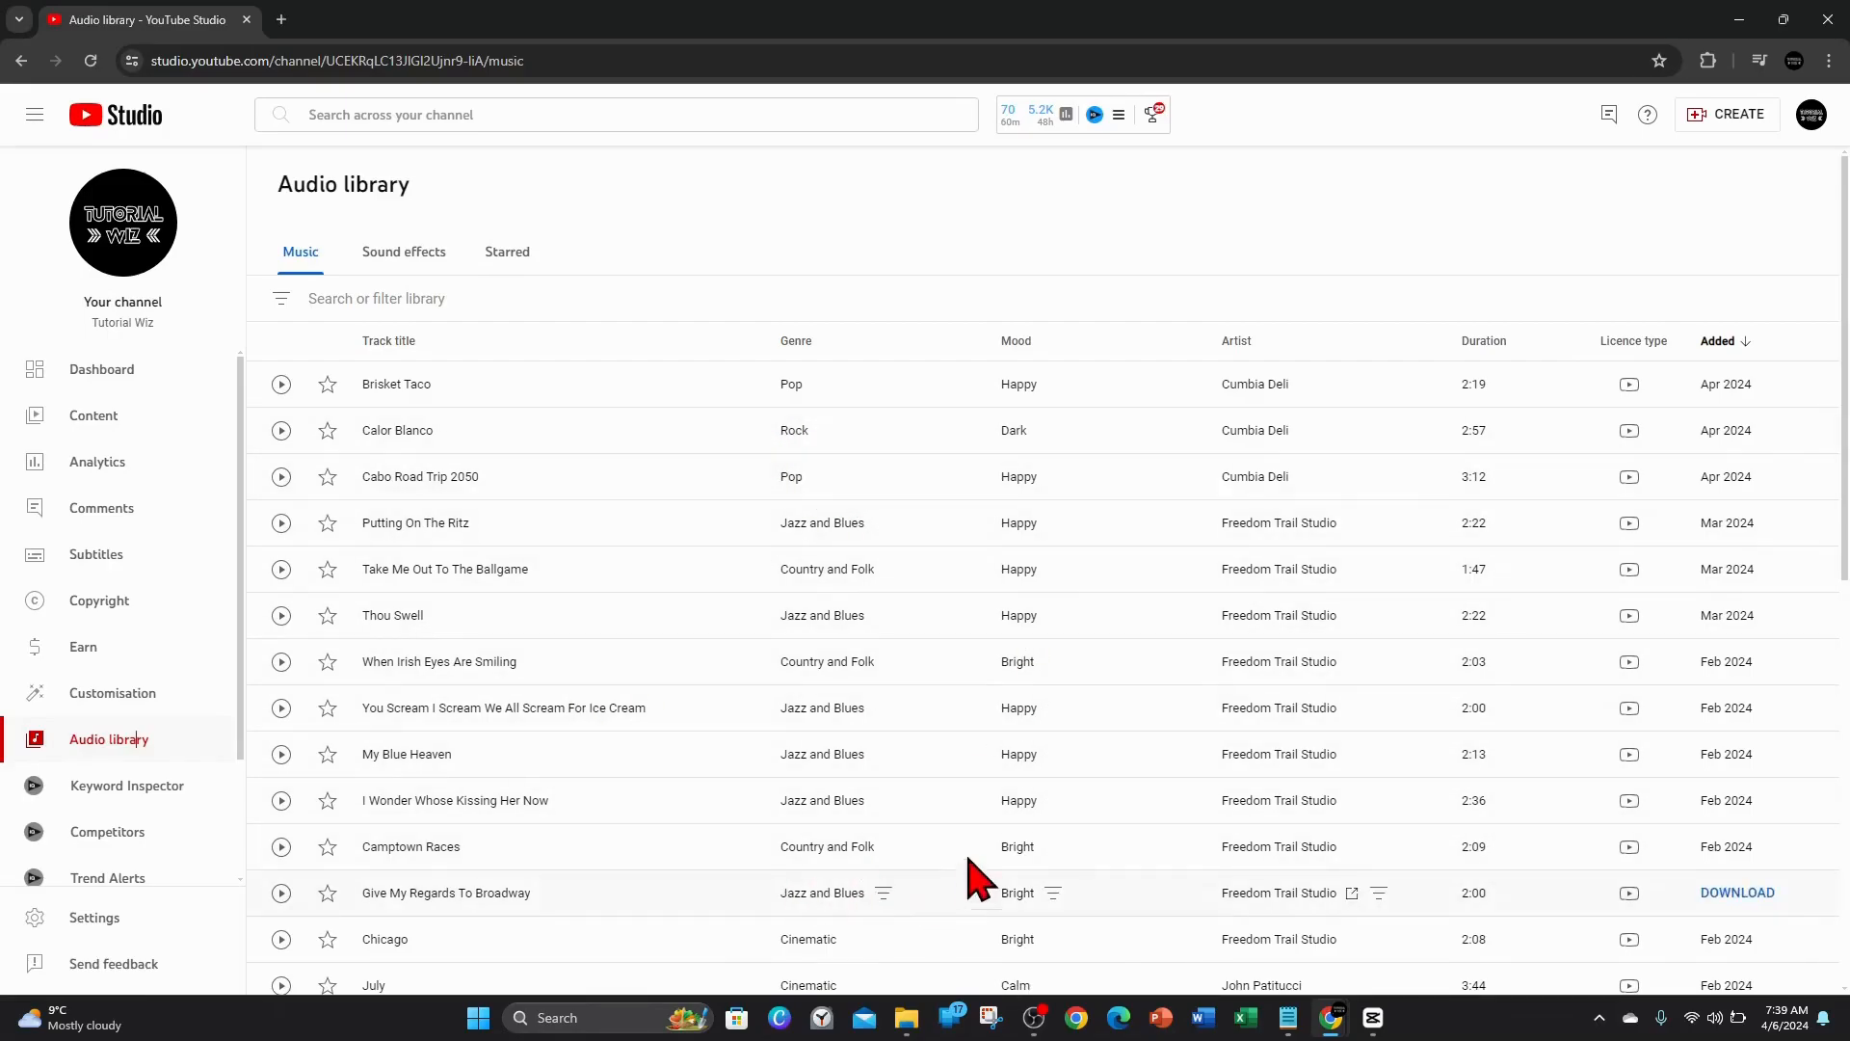
pyautogui.scroll(-3)
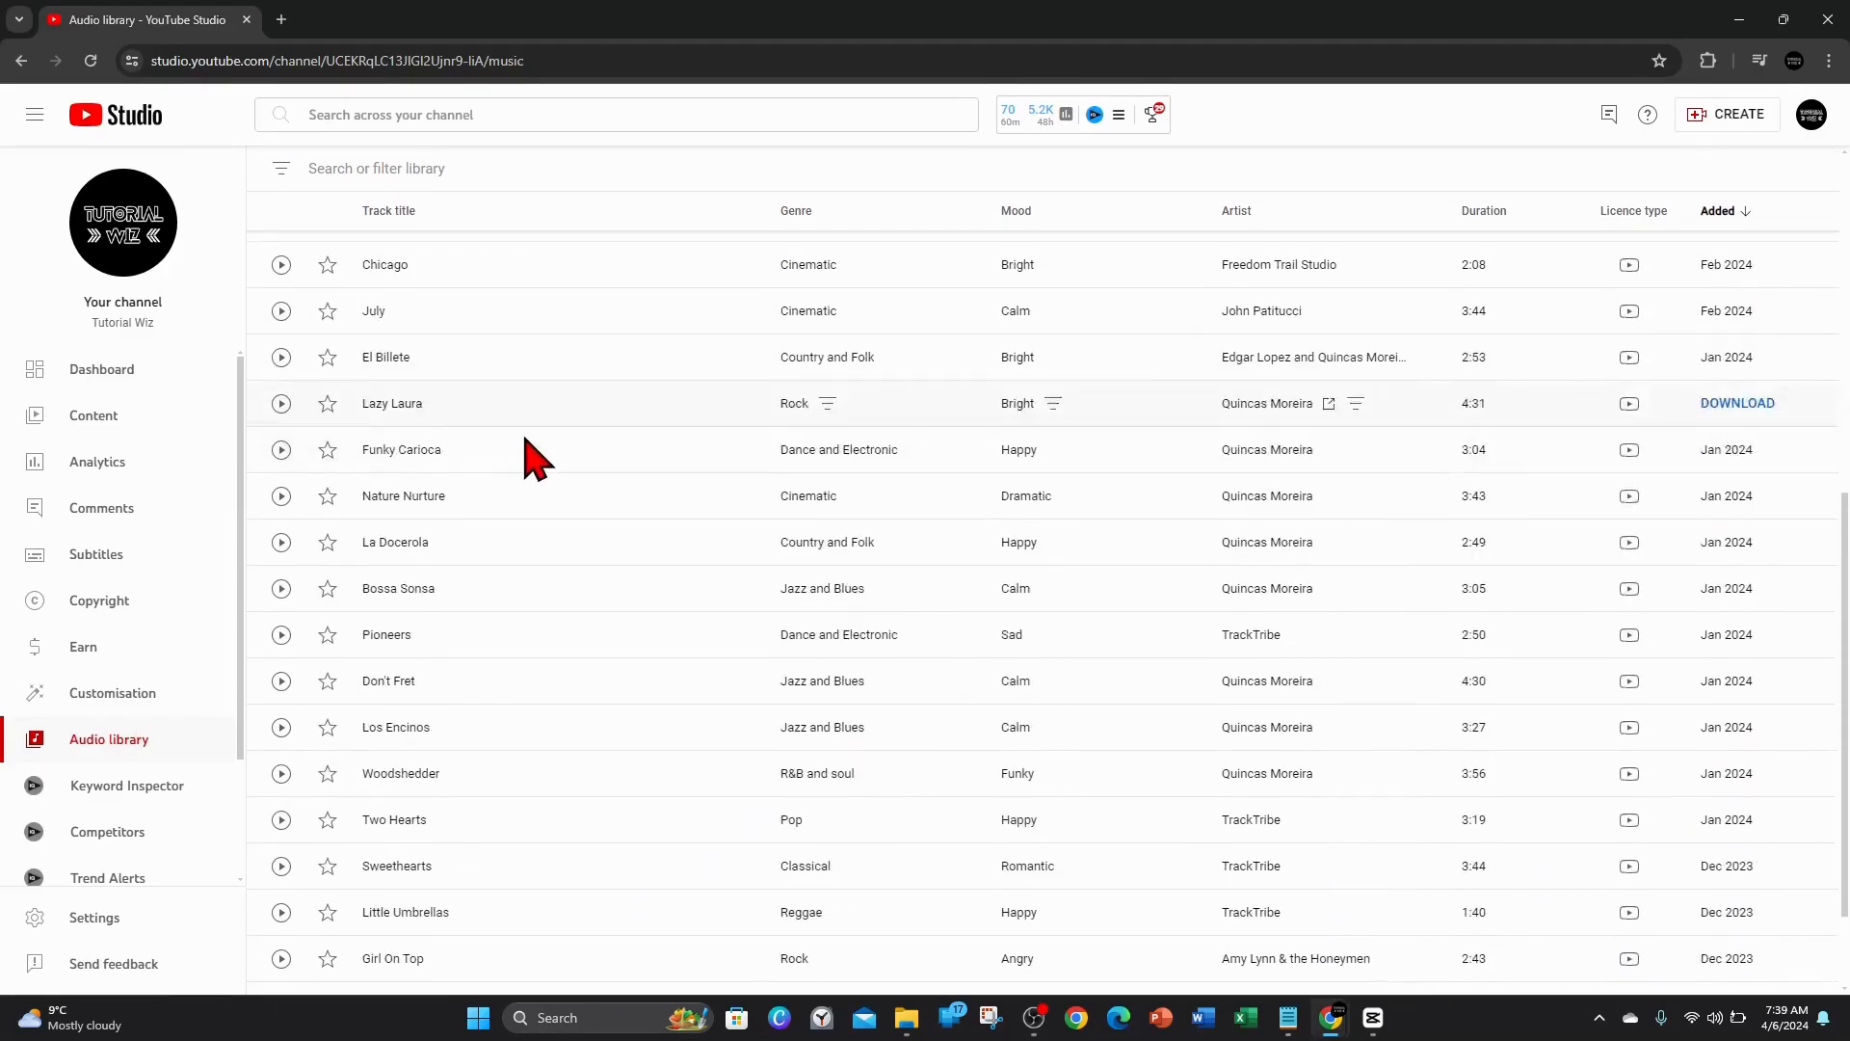
pyautogui.scroll(-3)
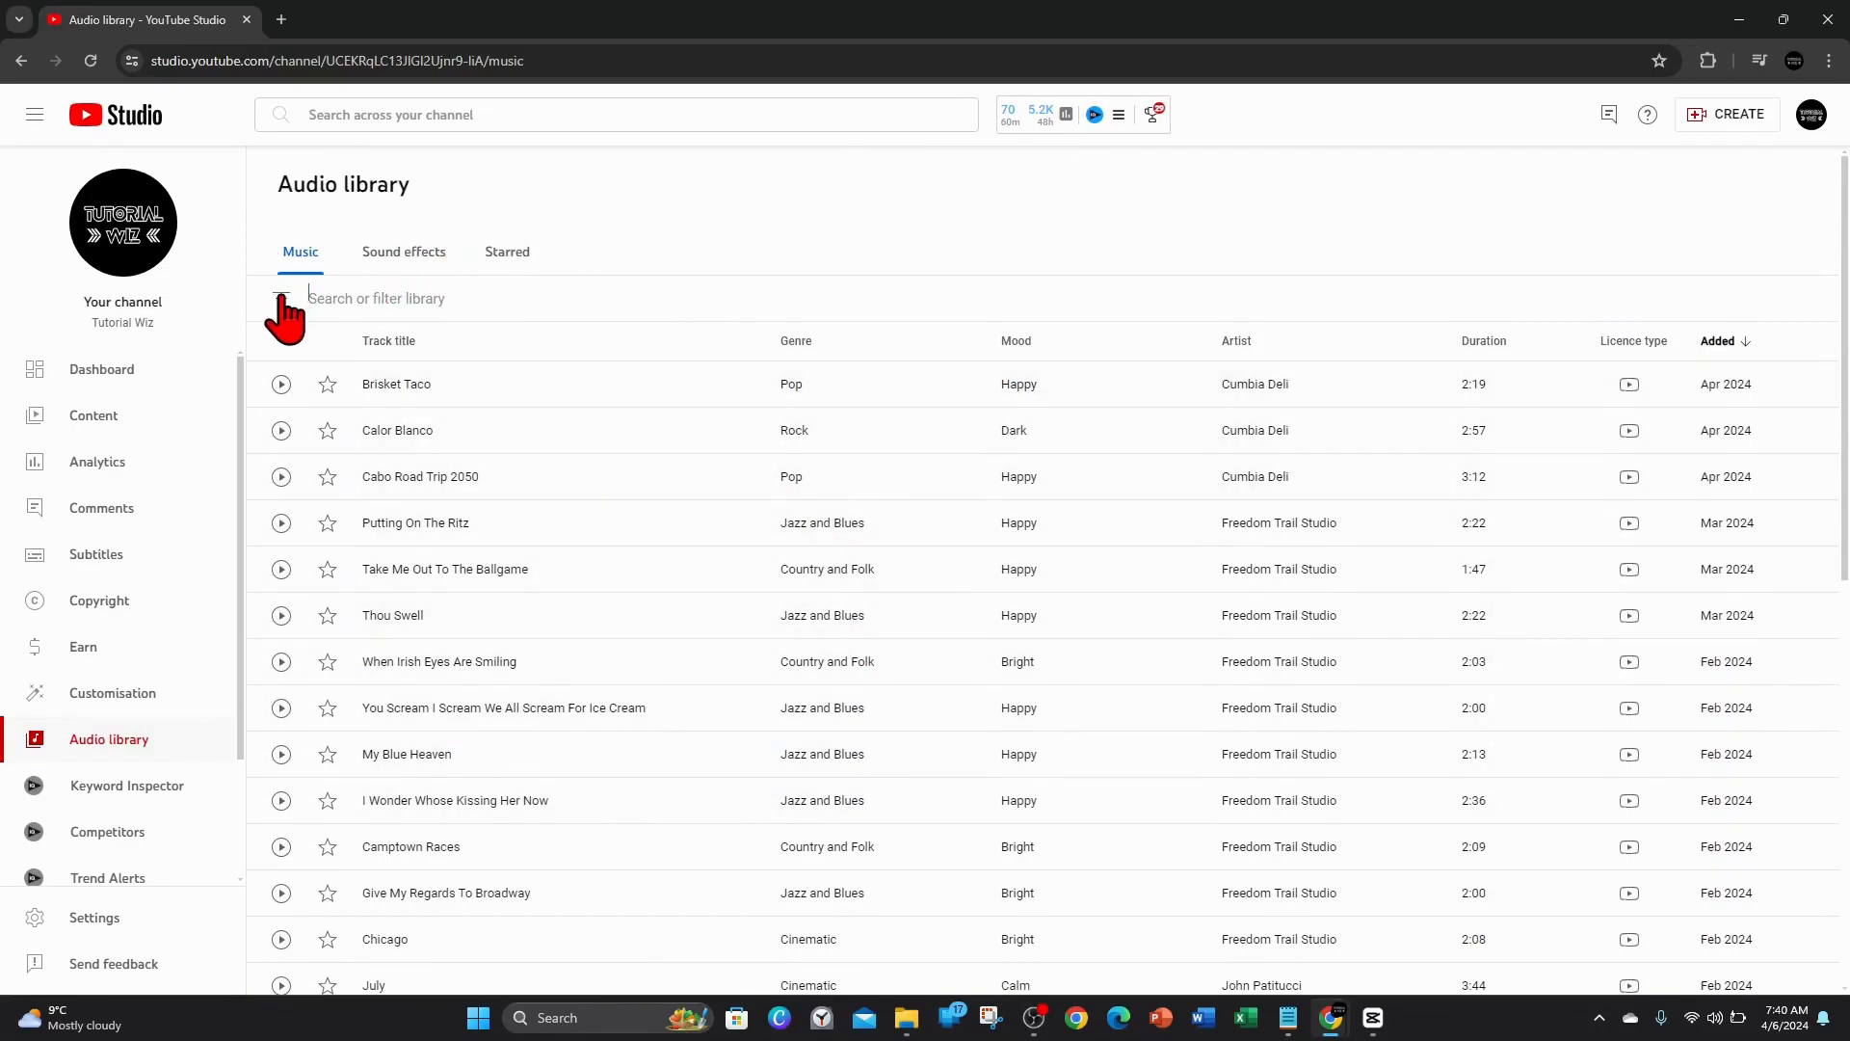
pyautogui.click(281, 296)
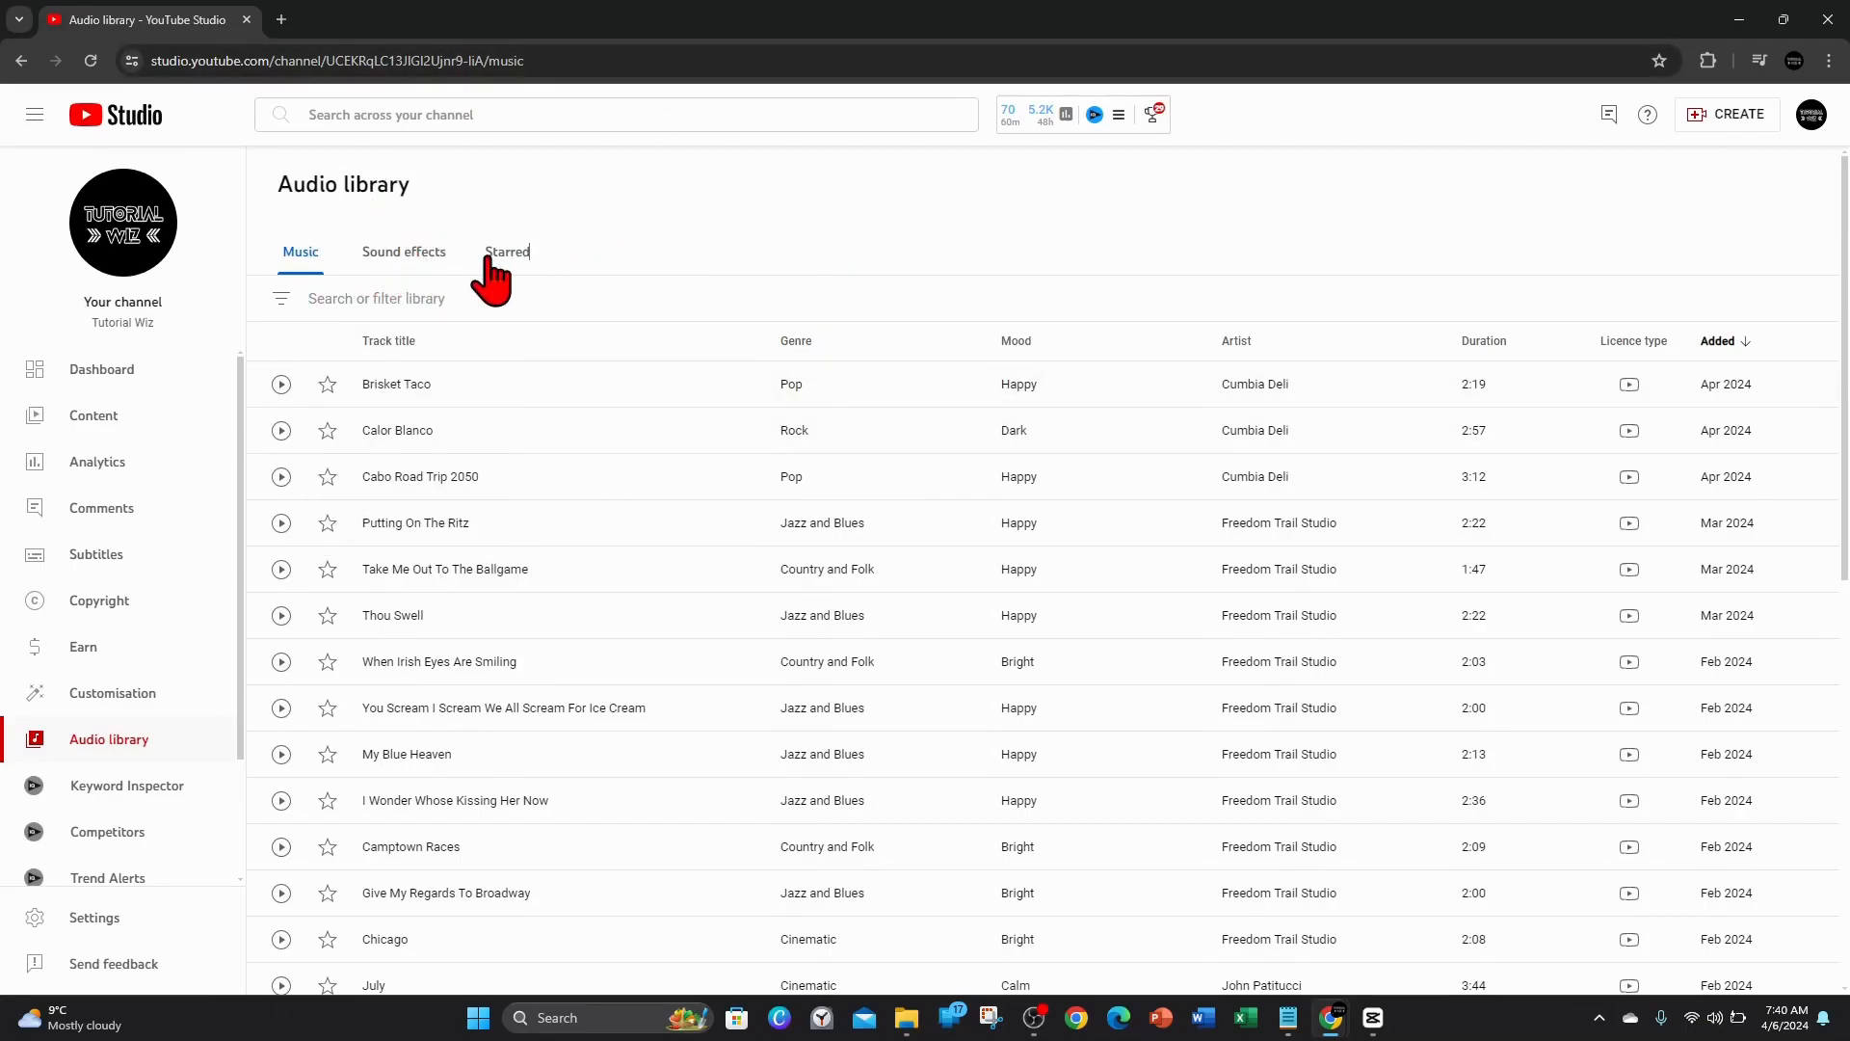
pyautogui.click(507, 250)
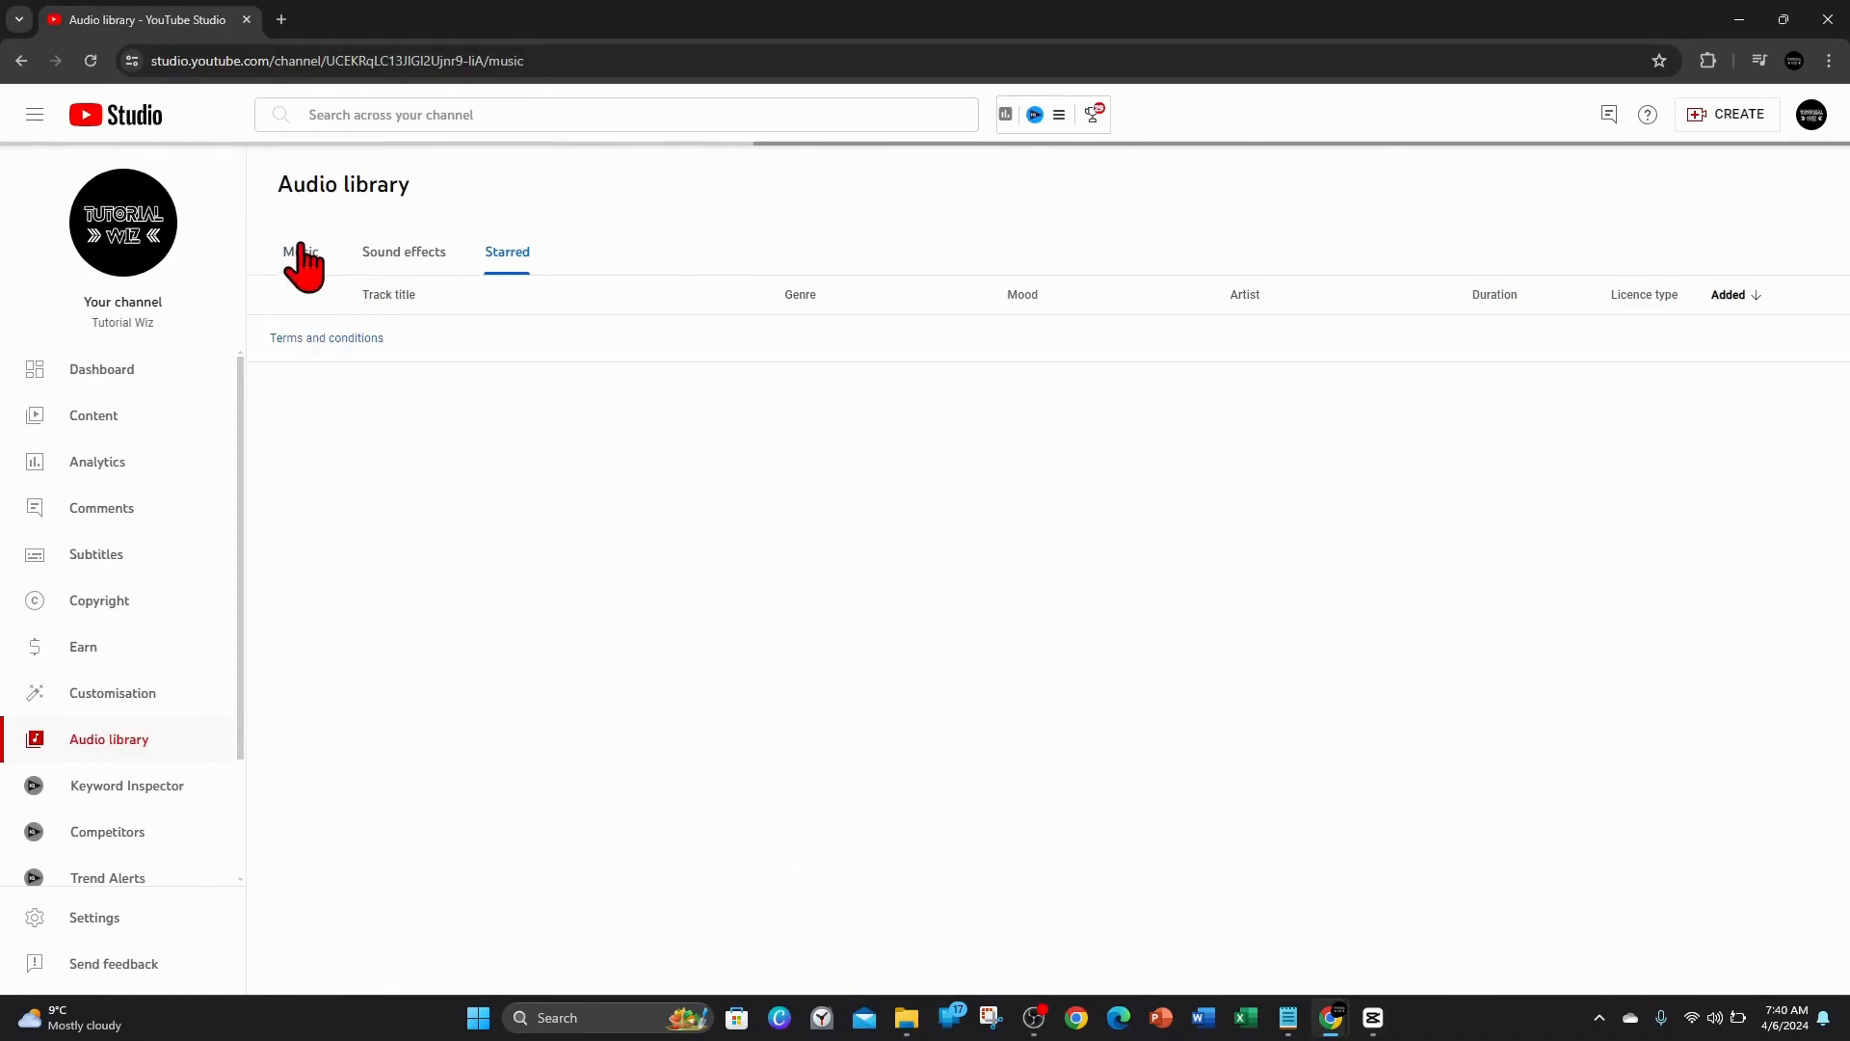
pyautogui.click(301, 250)
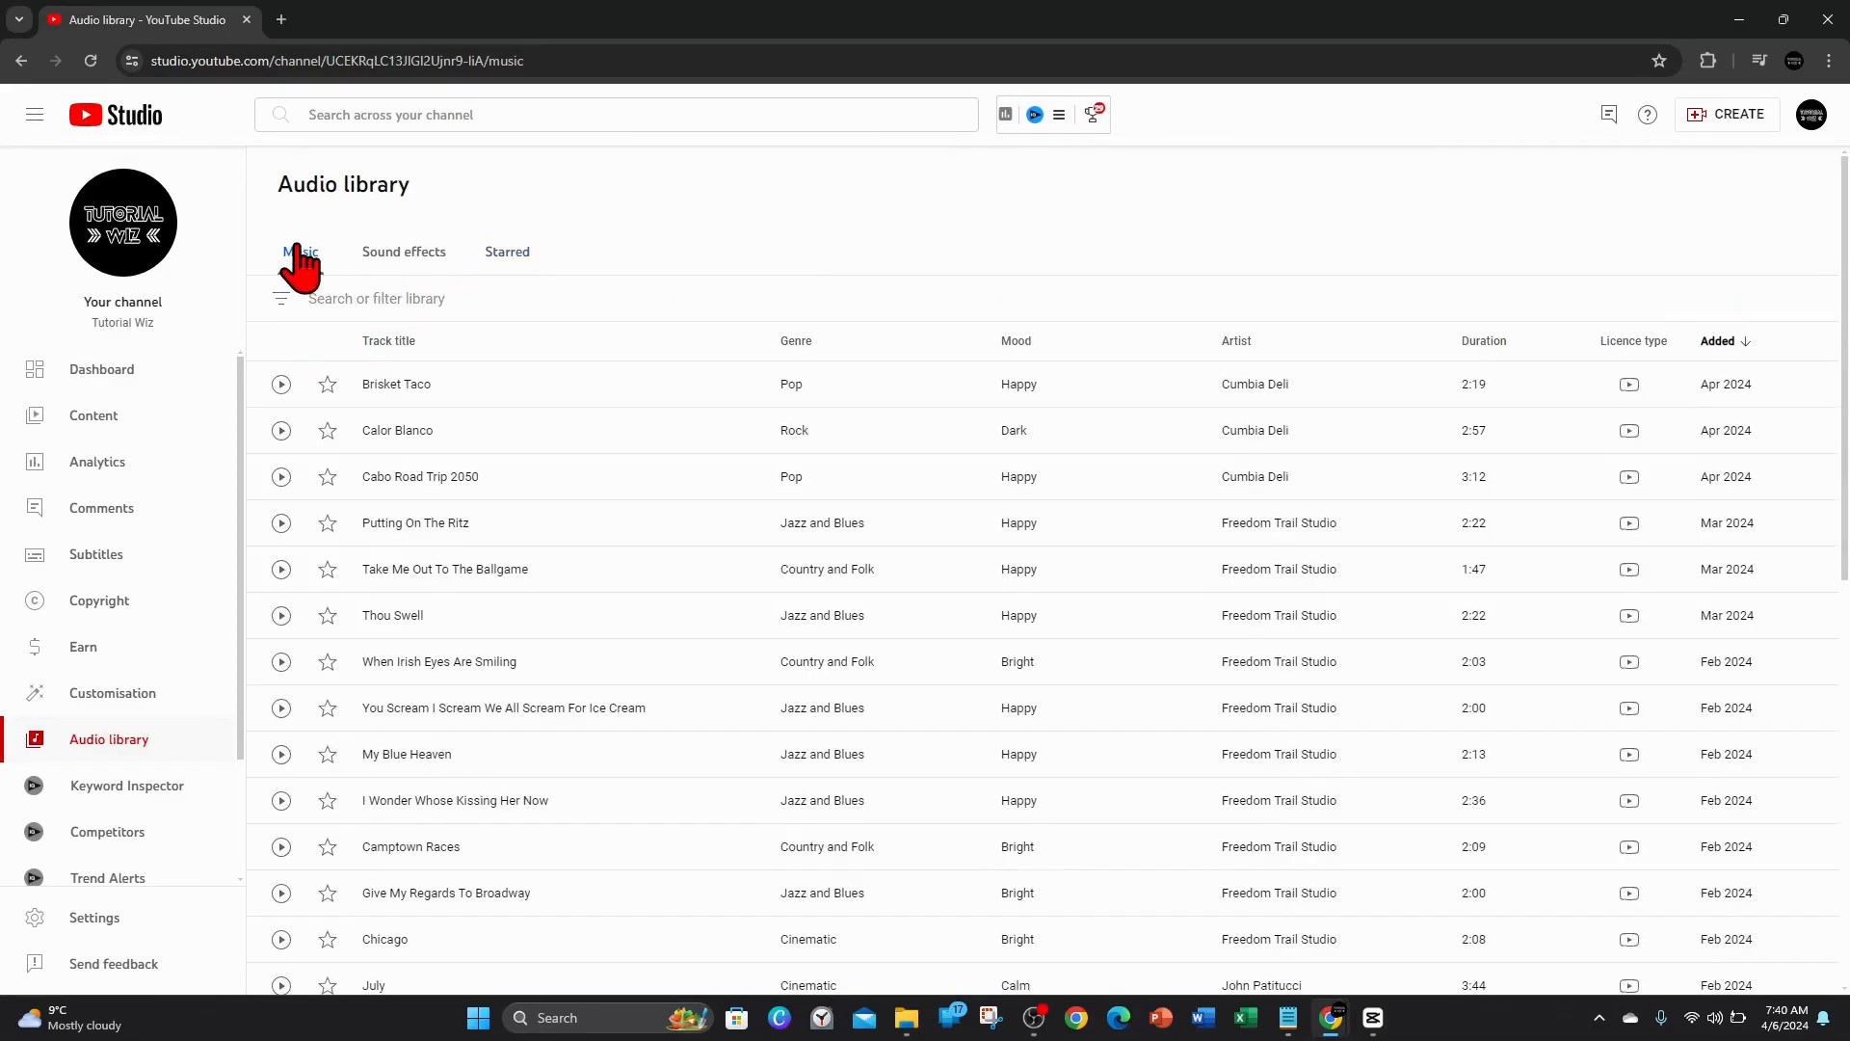
# Filter the Audio library music list by Genre to show Pop tracks
pyautogui.click(282, 297)
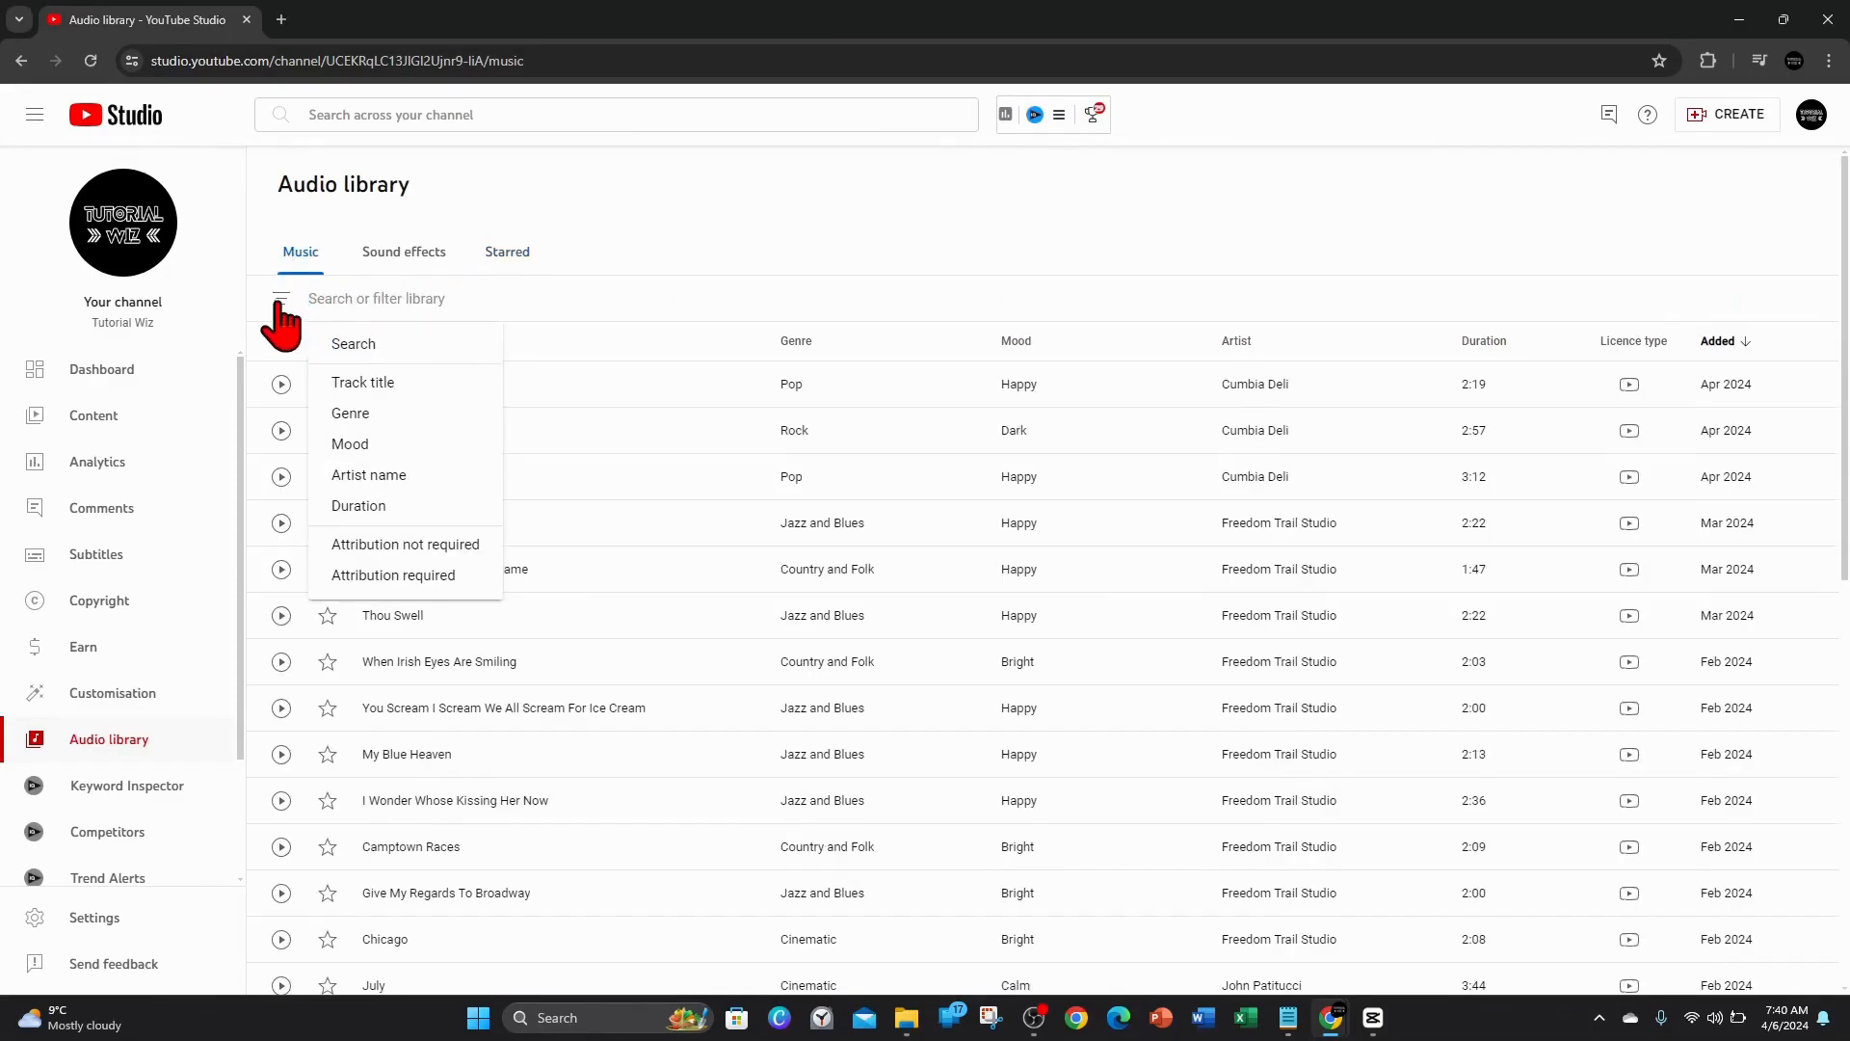
pyautogui.click(348, 412)
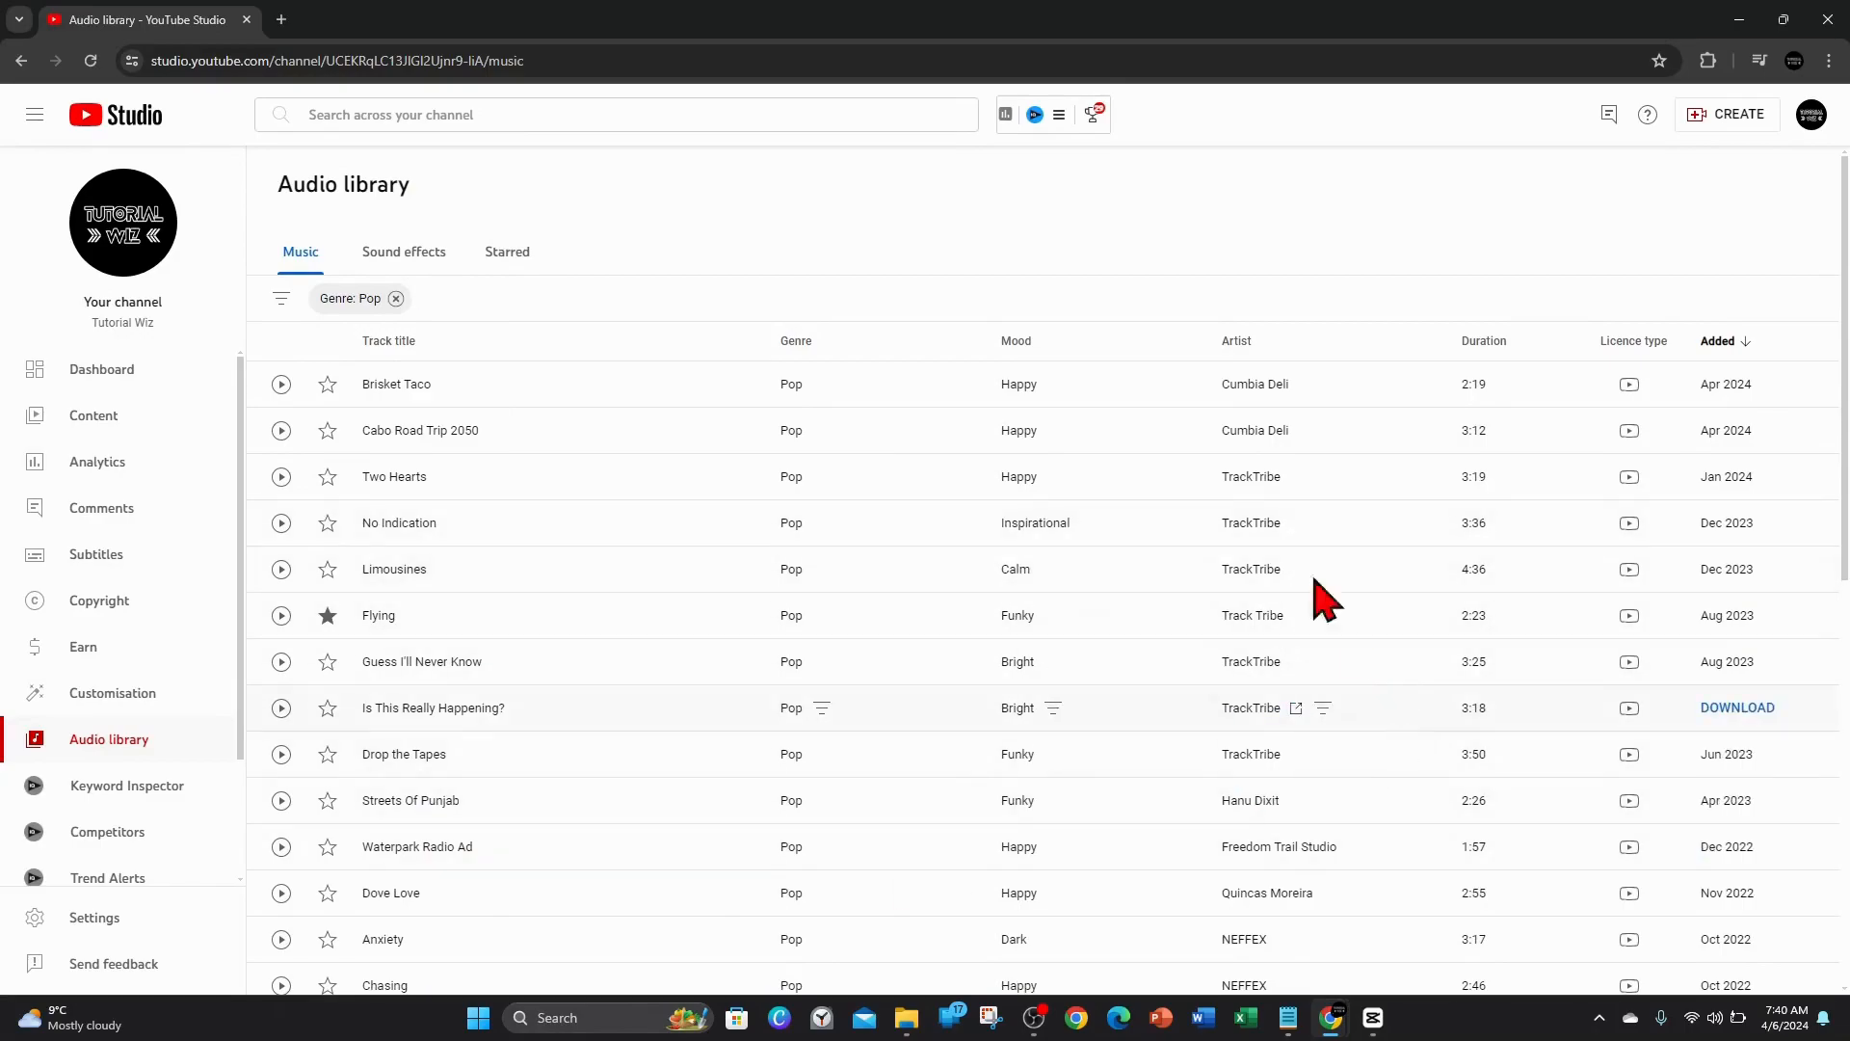
pyautogui.moveTo(724, 464)
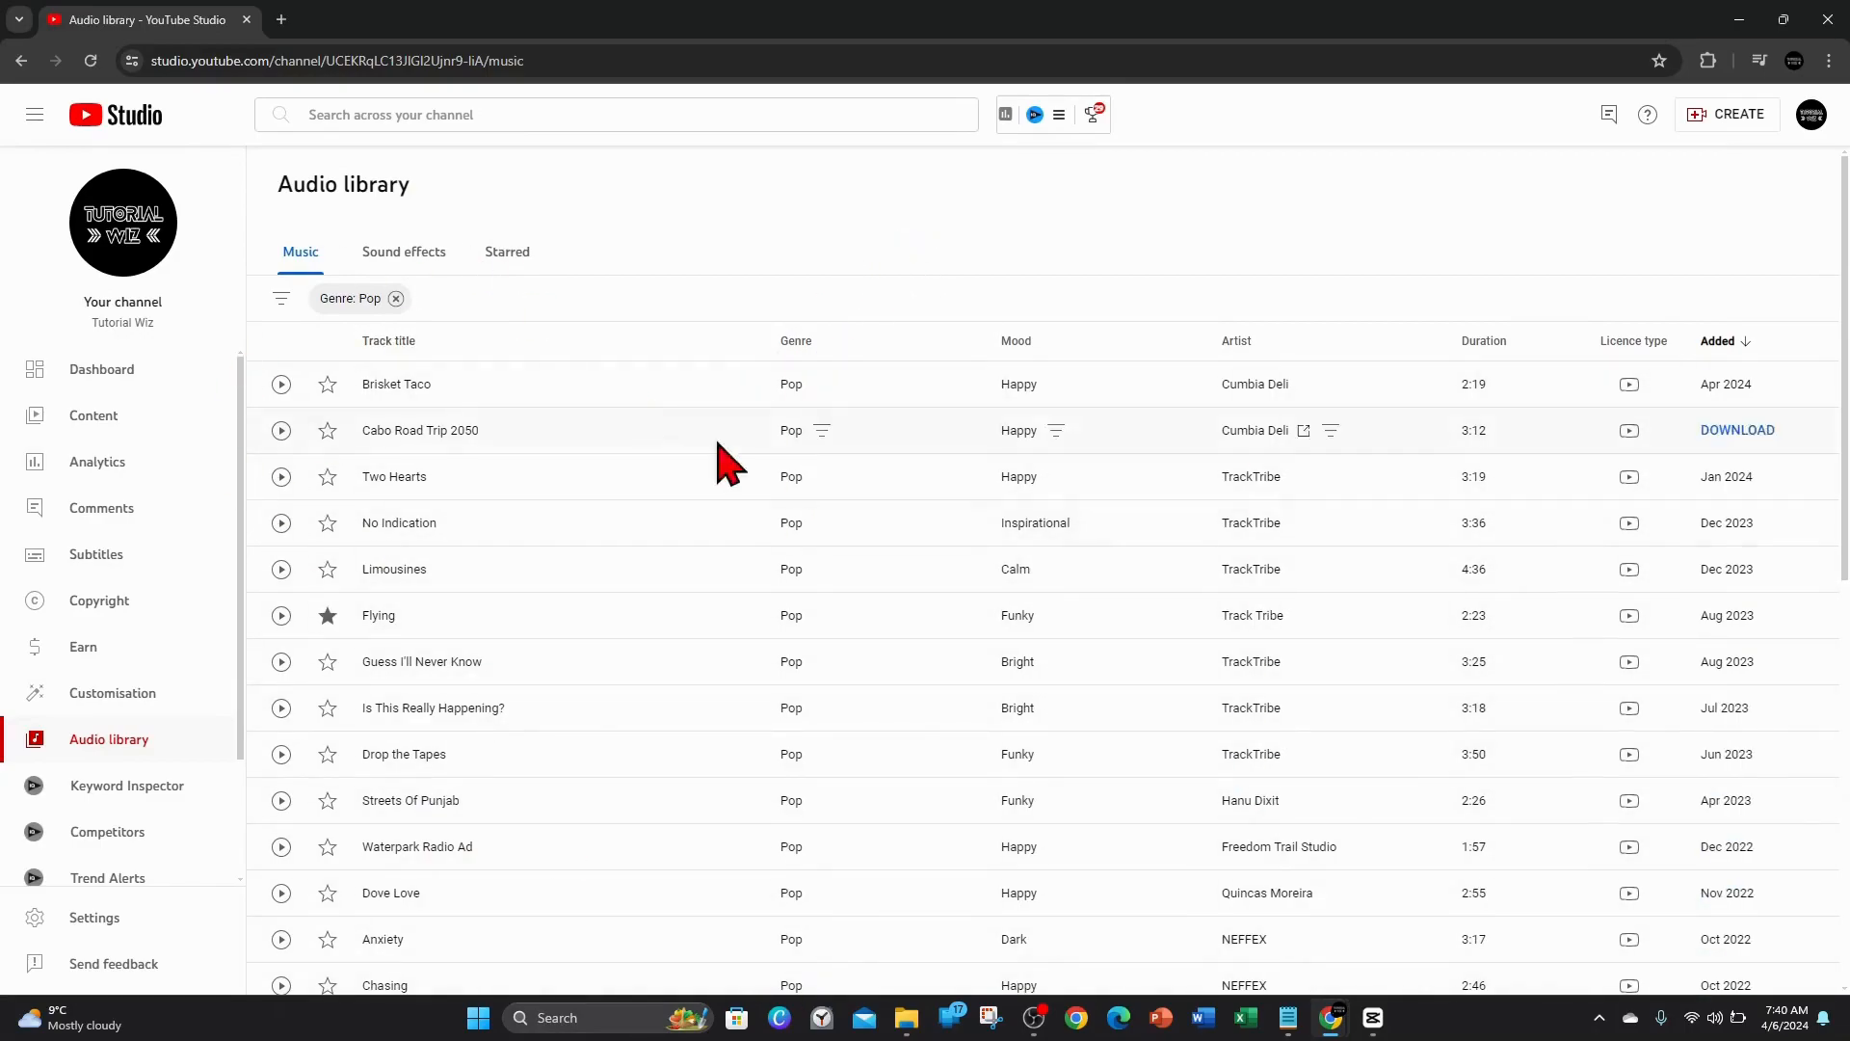
pyautogui.moveTo(281, 383)
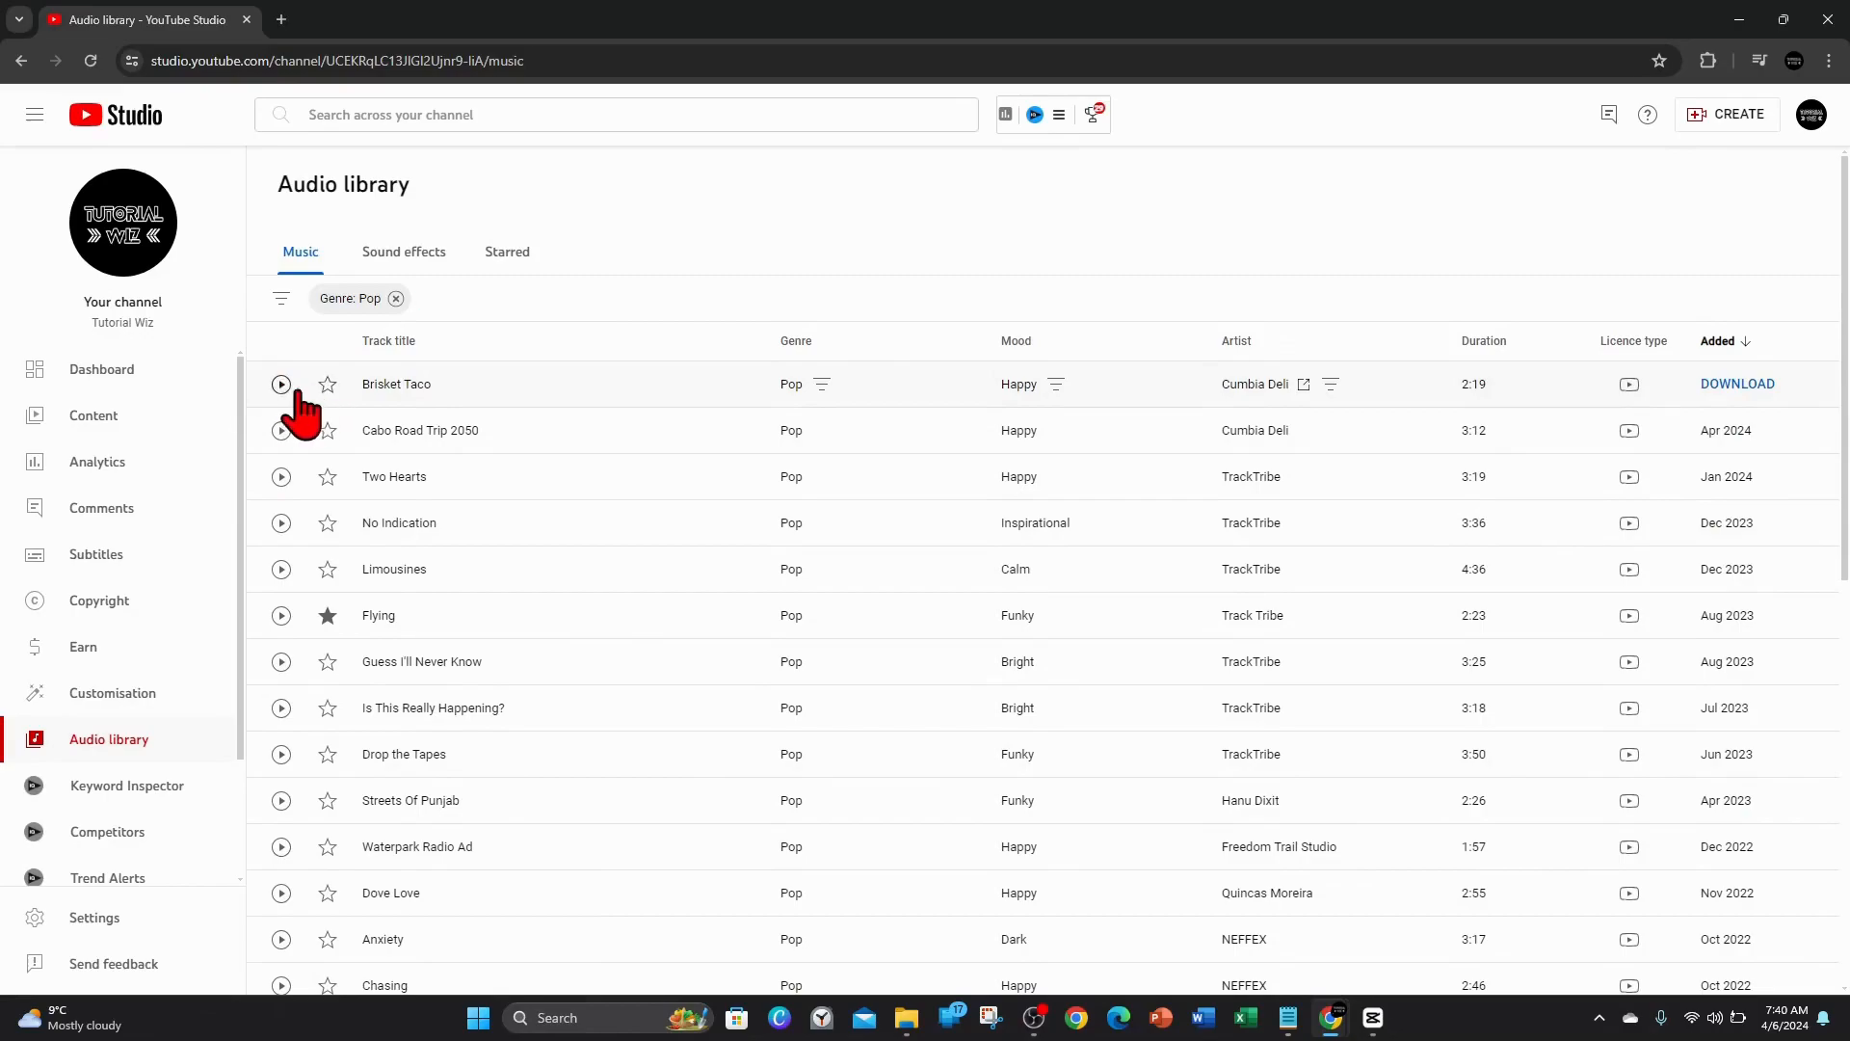
# Preview Brisket Taco and Two Hearts, then download No Indication by TrackTribe
pyautogui.click(280, 383)
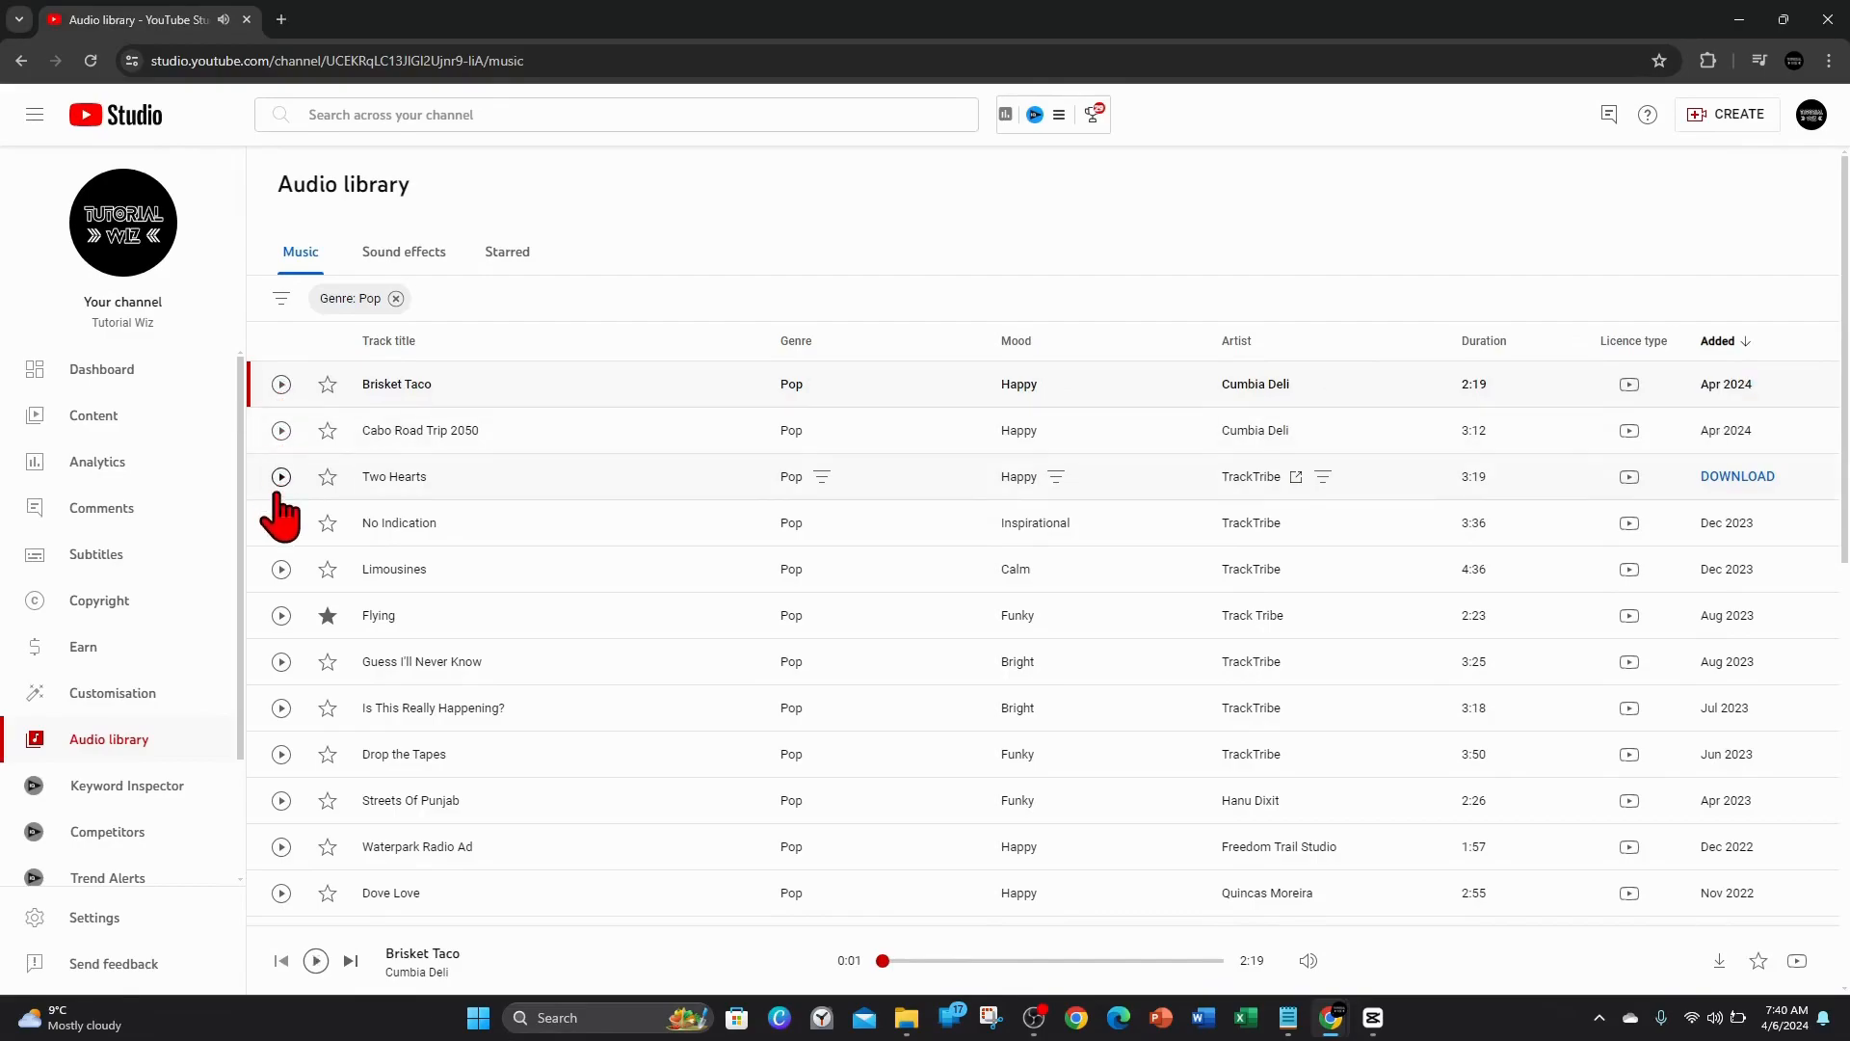
pyautogui.click(280, 475)
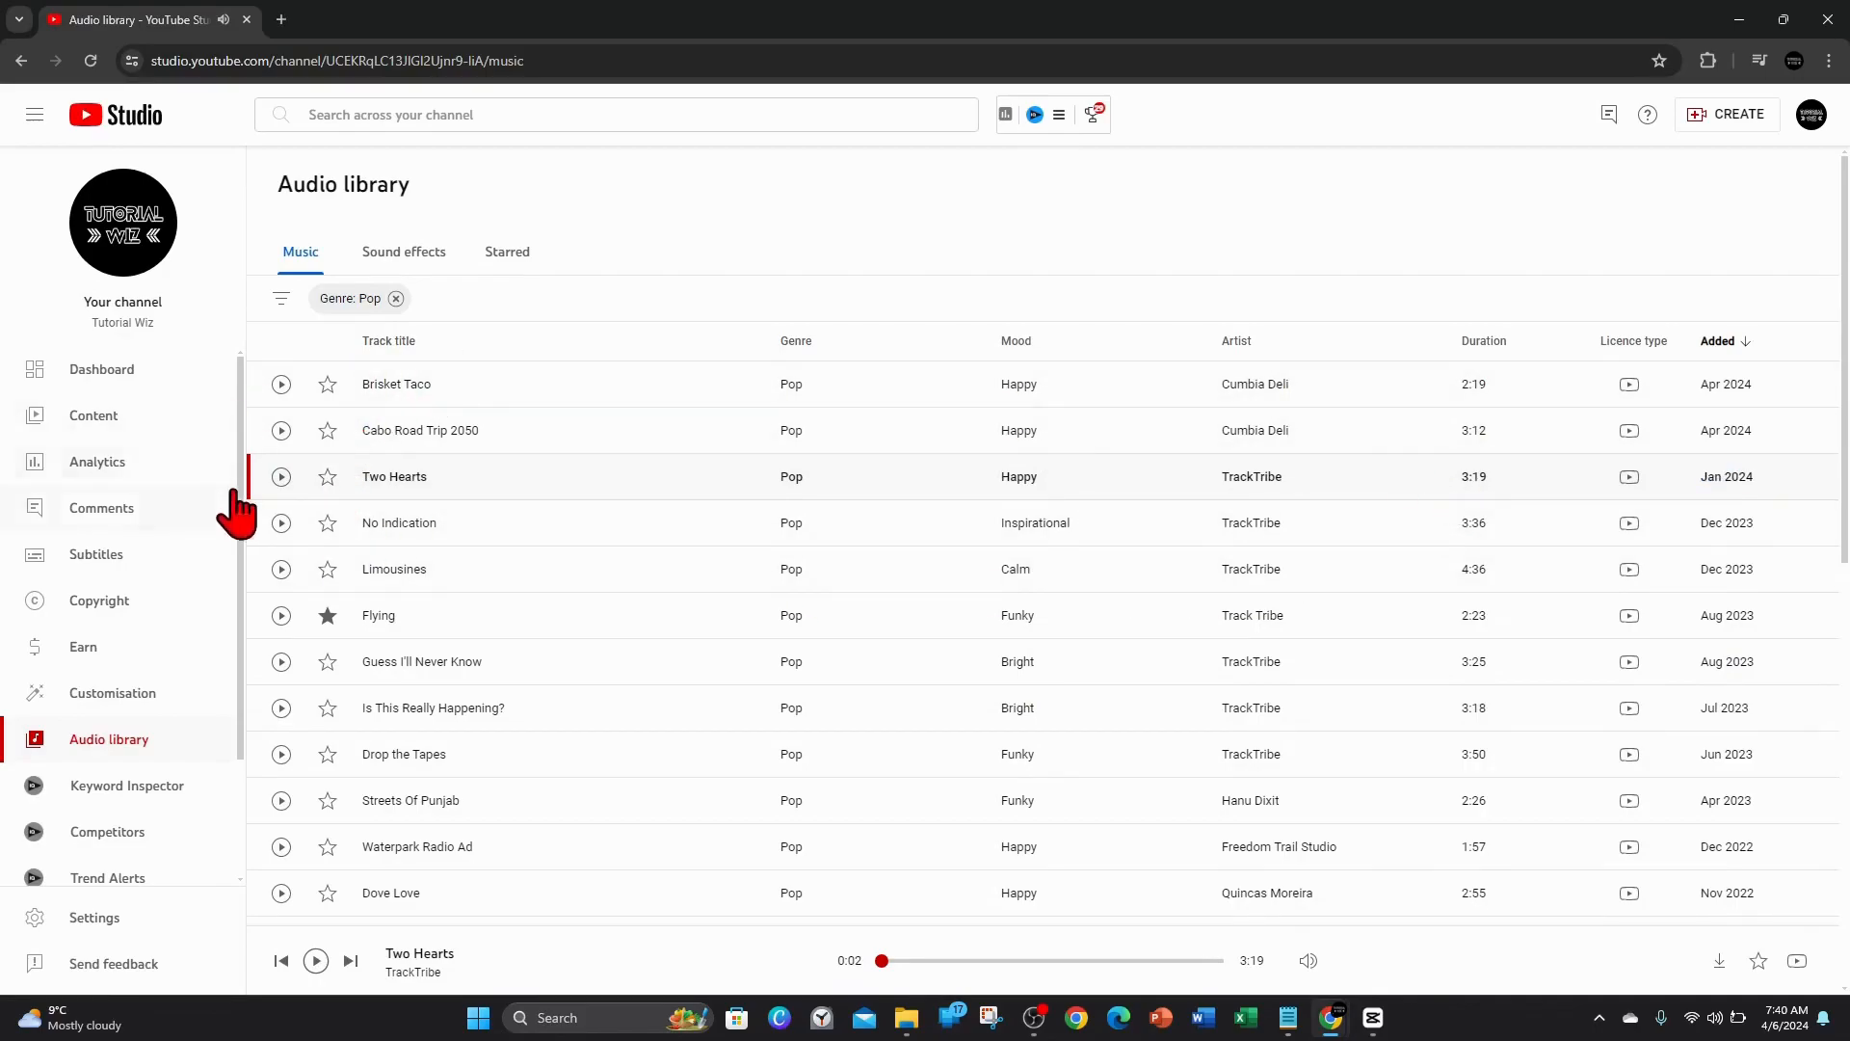
pyautogui.moveTo(1037, 523)
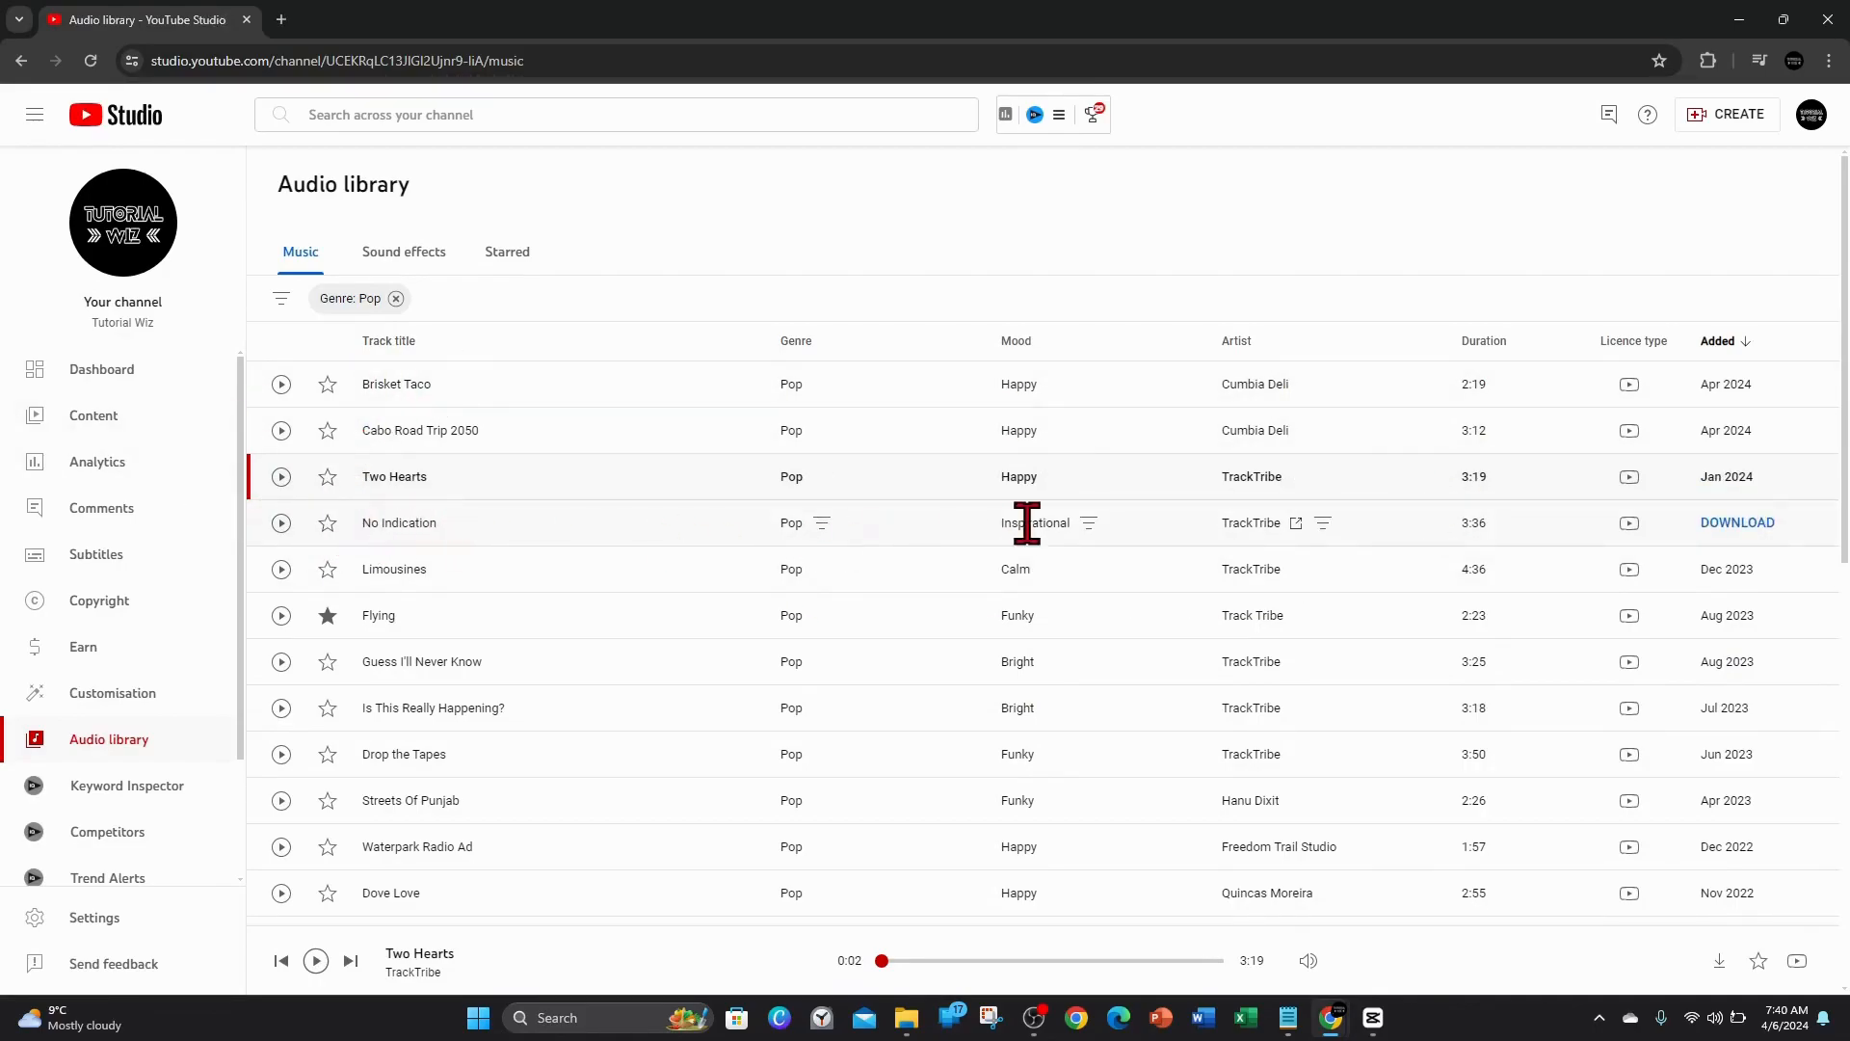
pyautogui.moveTo(1736, 531)
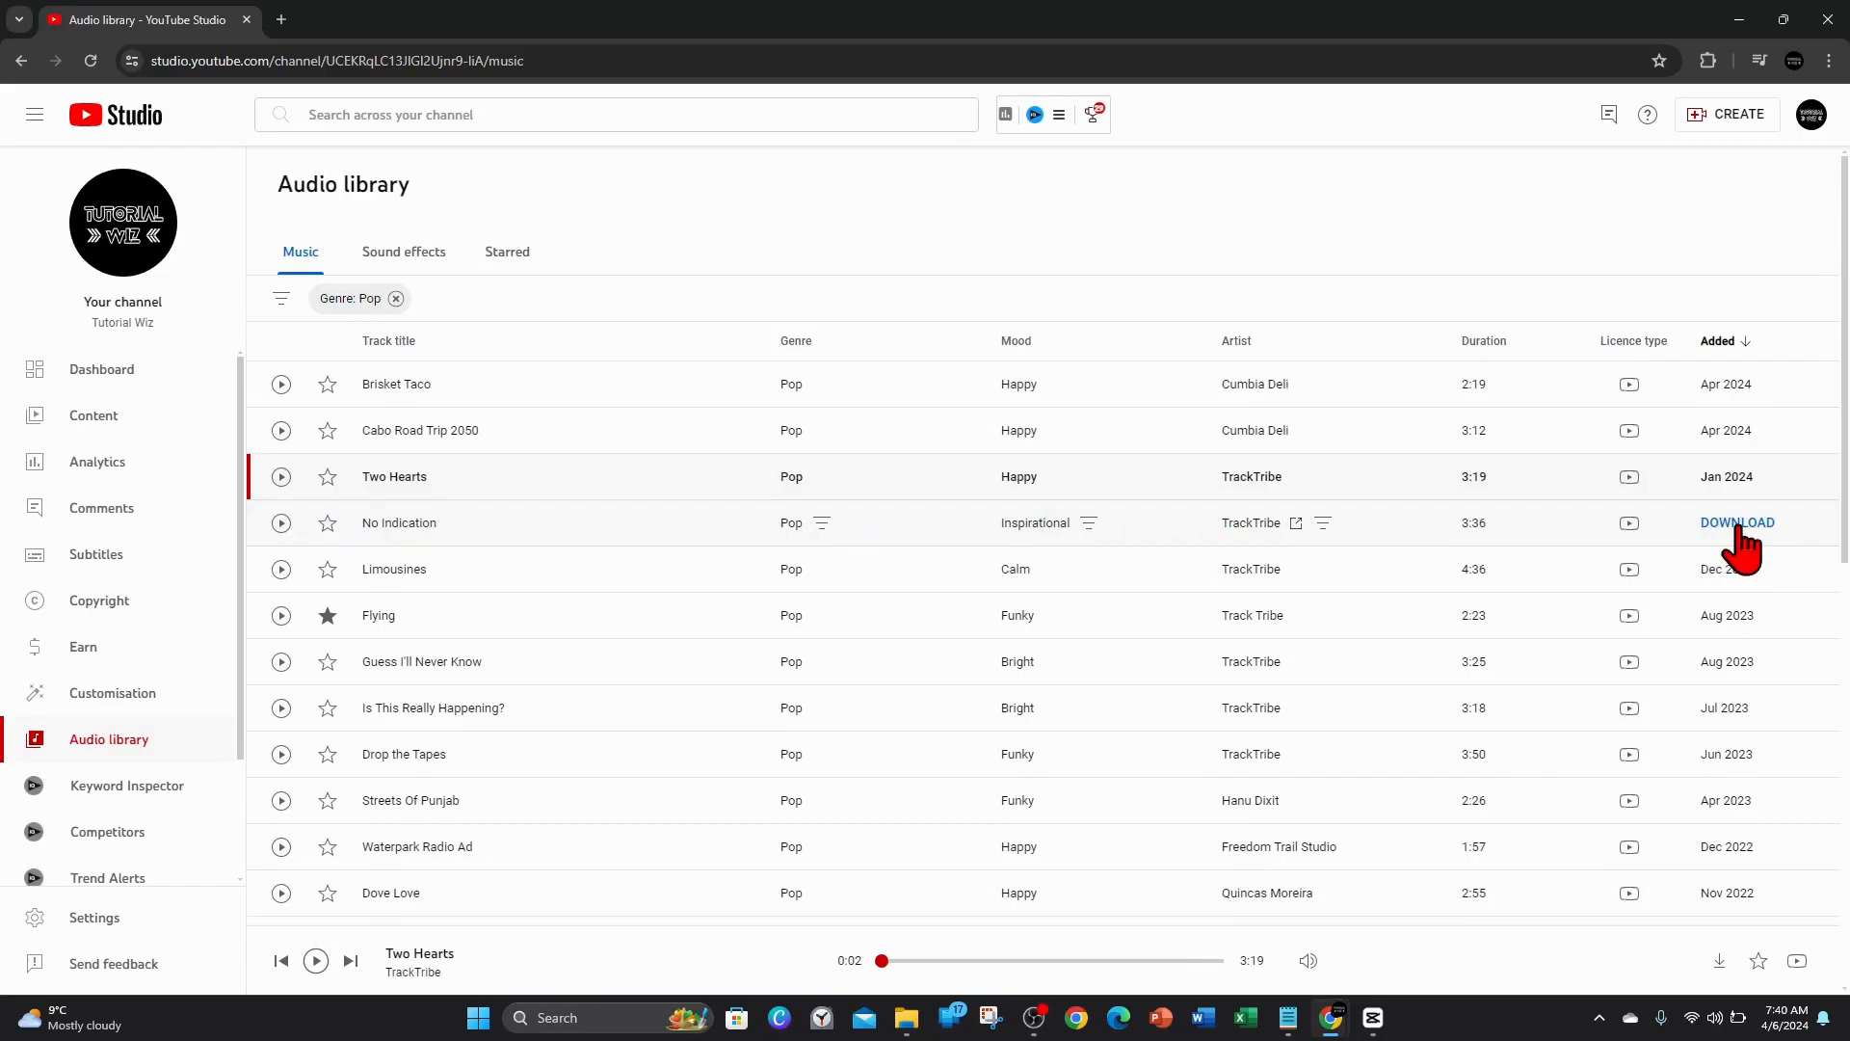
pyautogui.click(1736, 523)
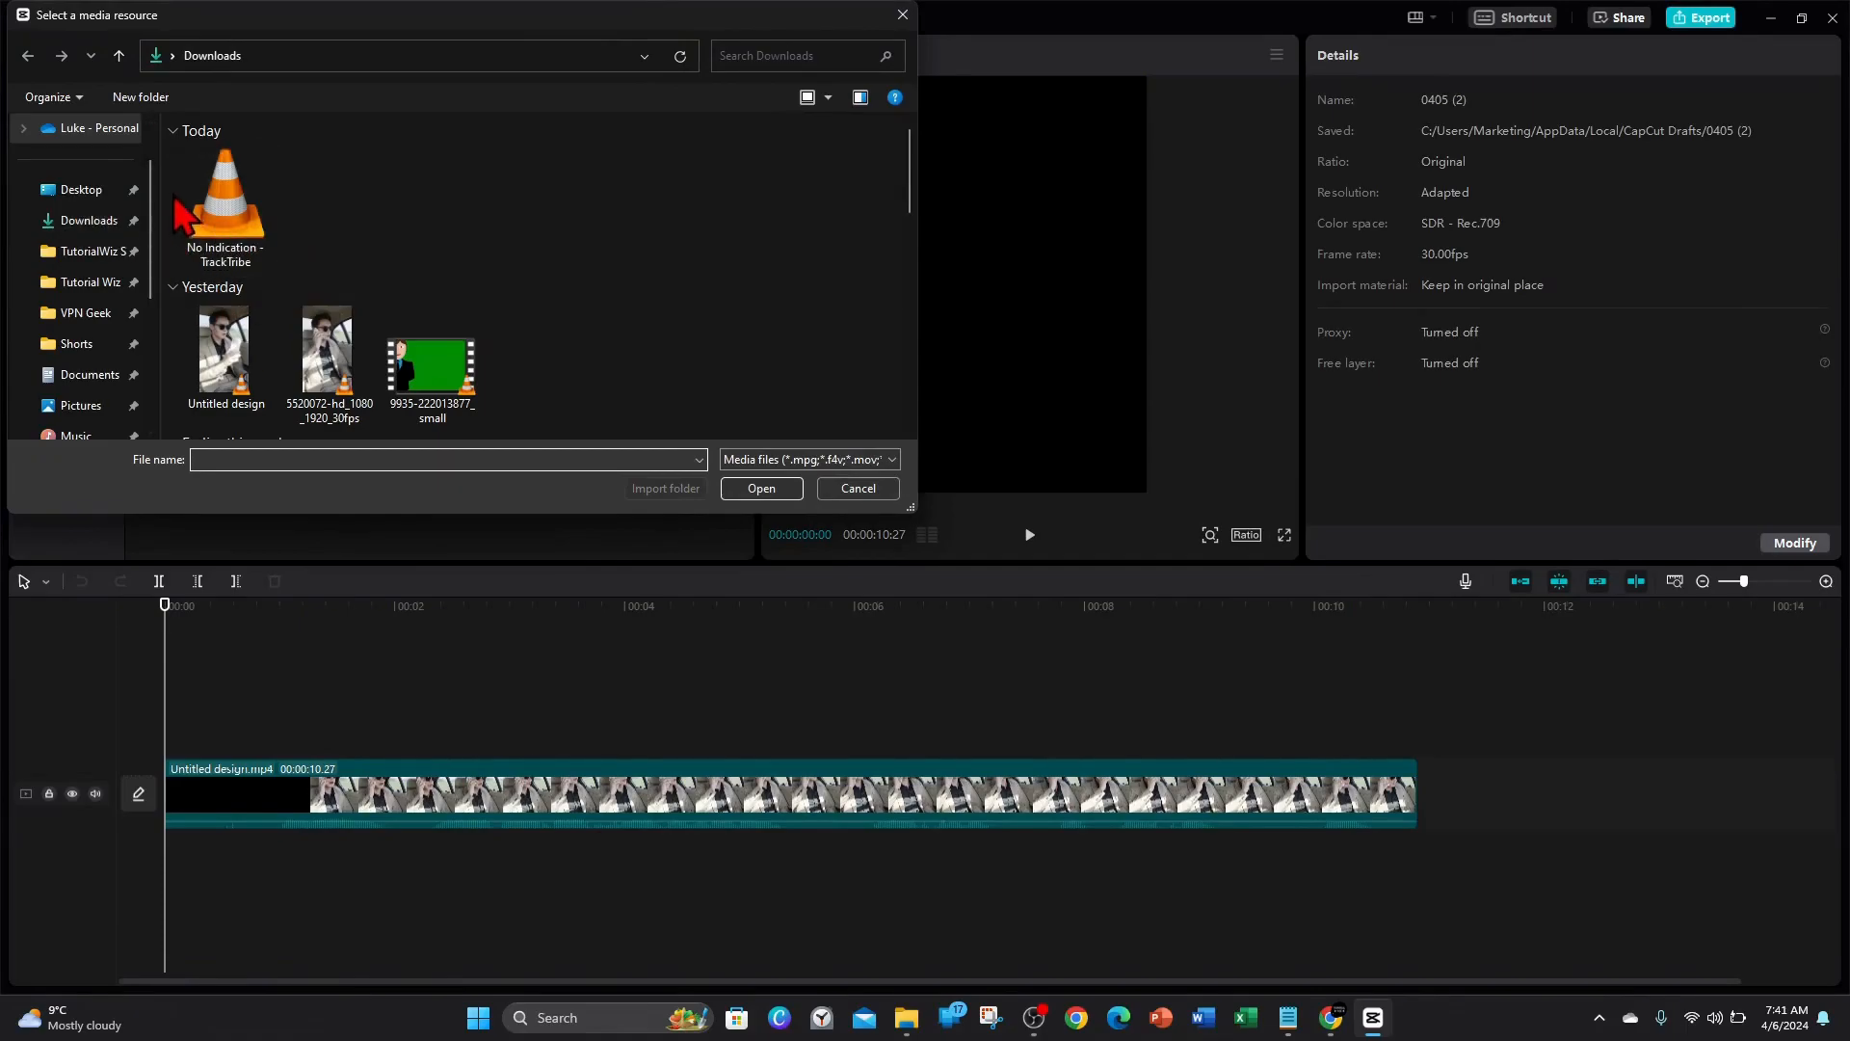
# Import the No Indication - TrackTribe audio file from Downloads into the project media
pyautogui.click(759, 488)
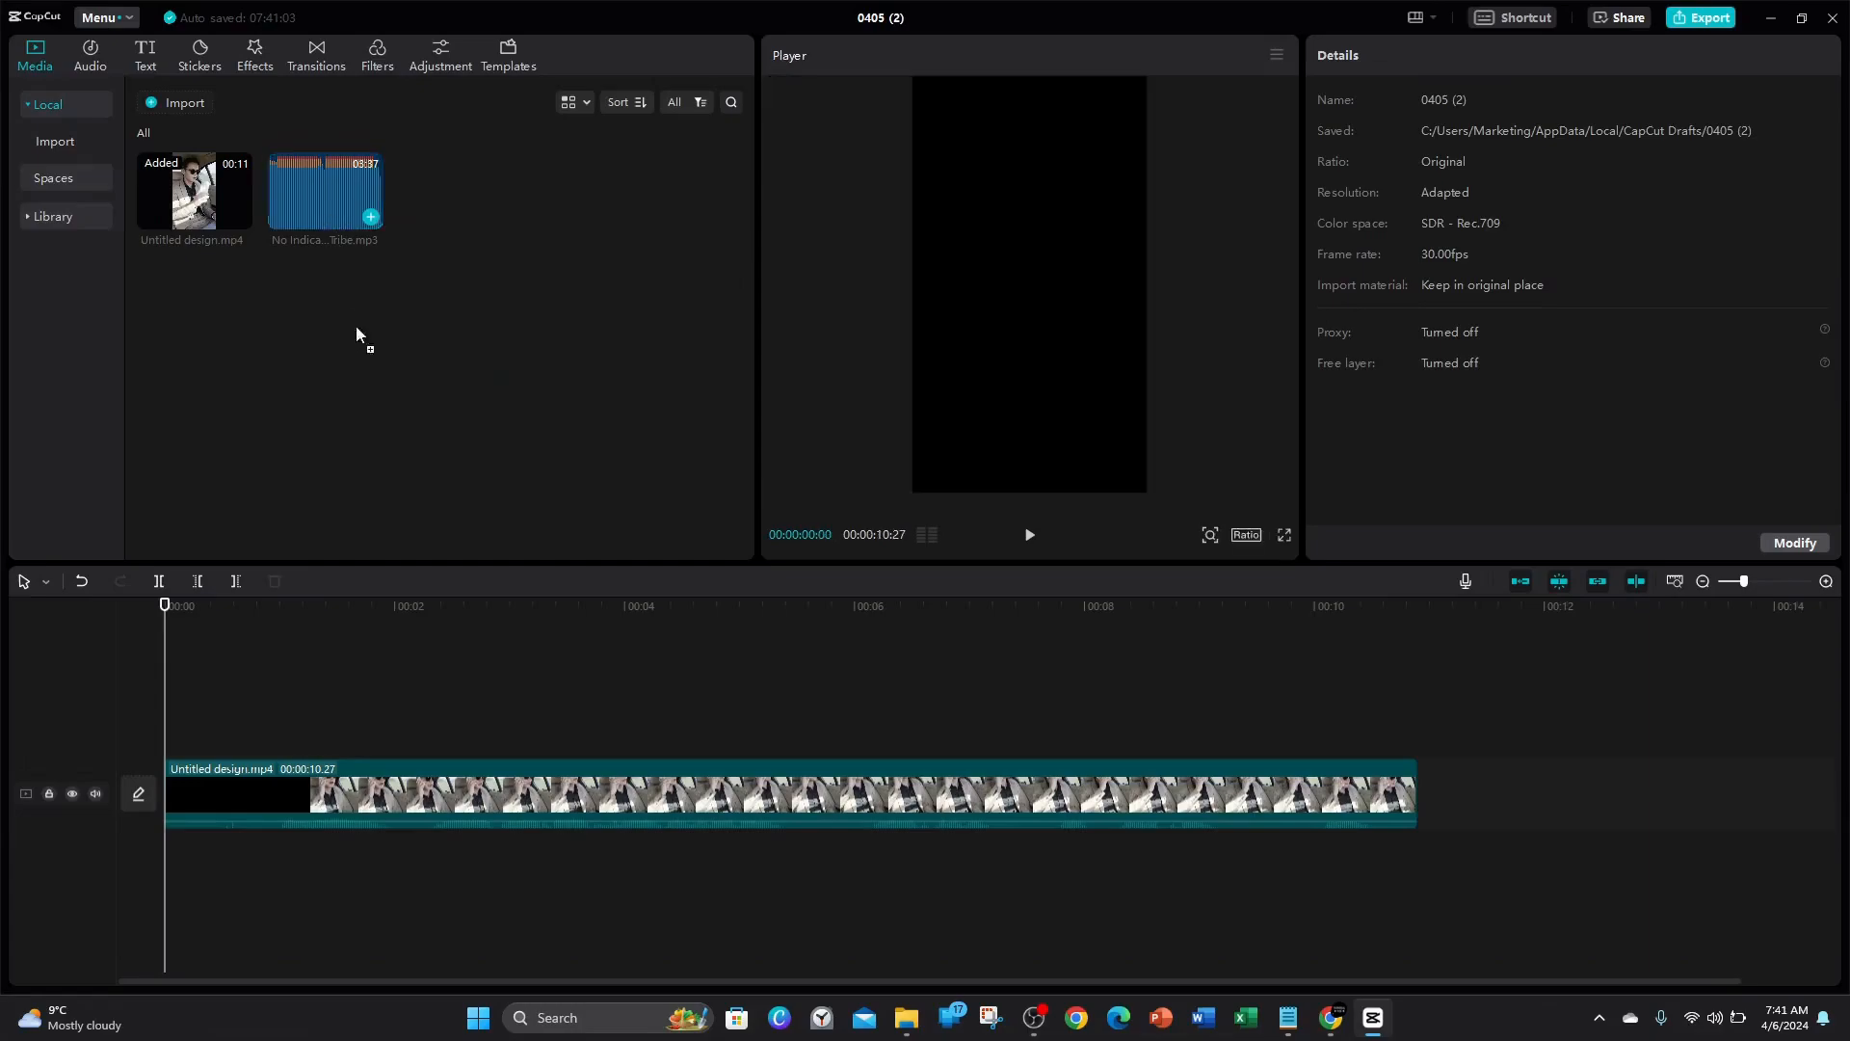
# Place the No Indication audio on a track beneath the video clip and check playback around 4 seconds
pyautogui.moveTo(324, 194); pyautogui.dragTo(178, 878)
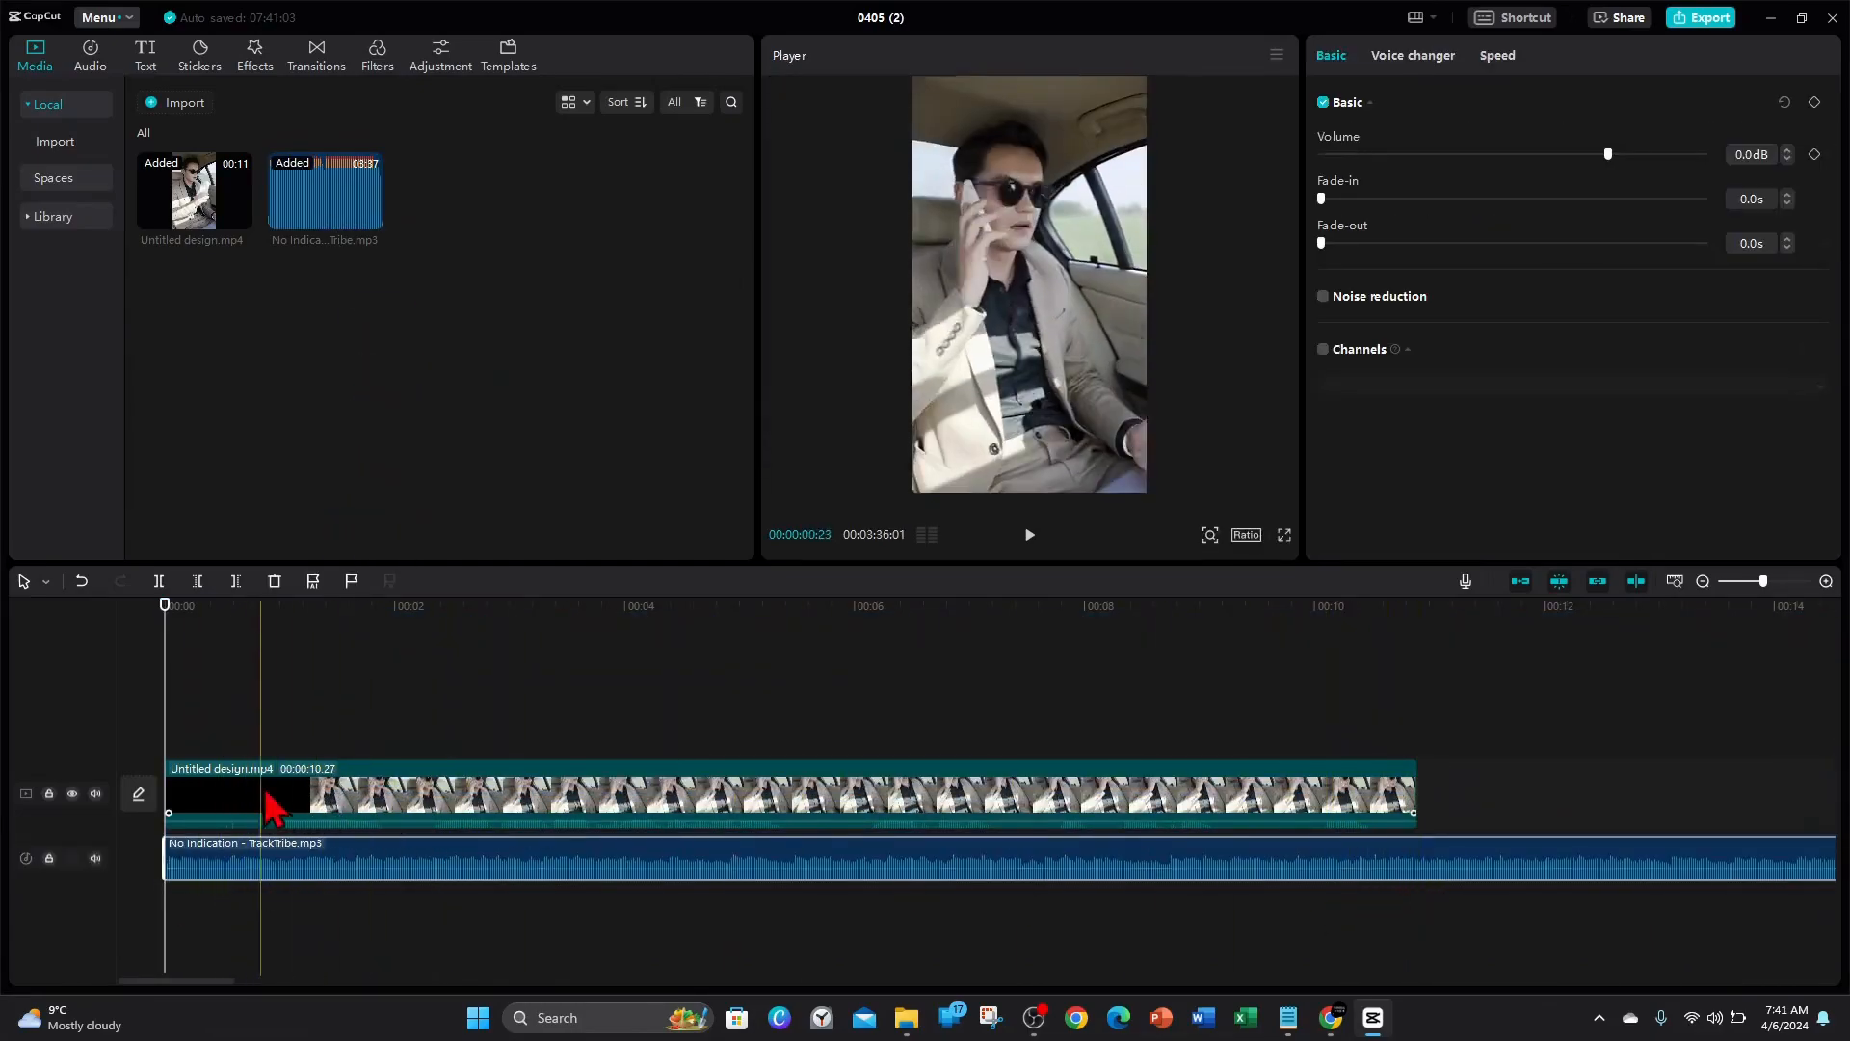
pyautogui.click(834, 796)
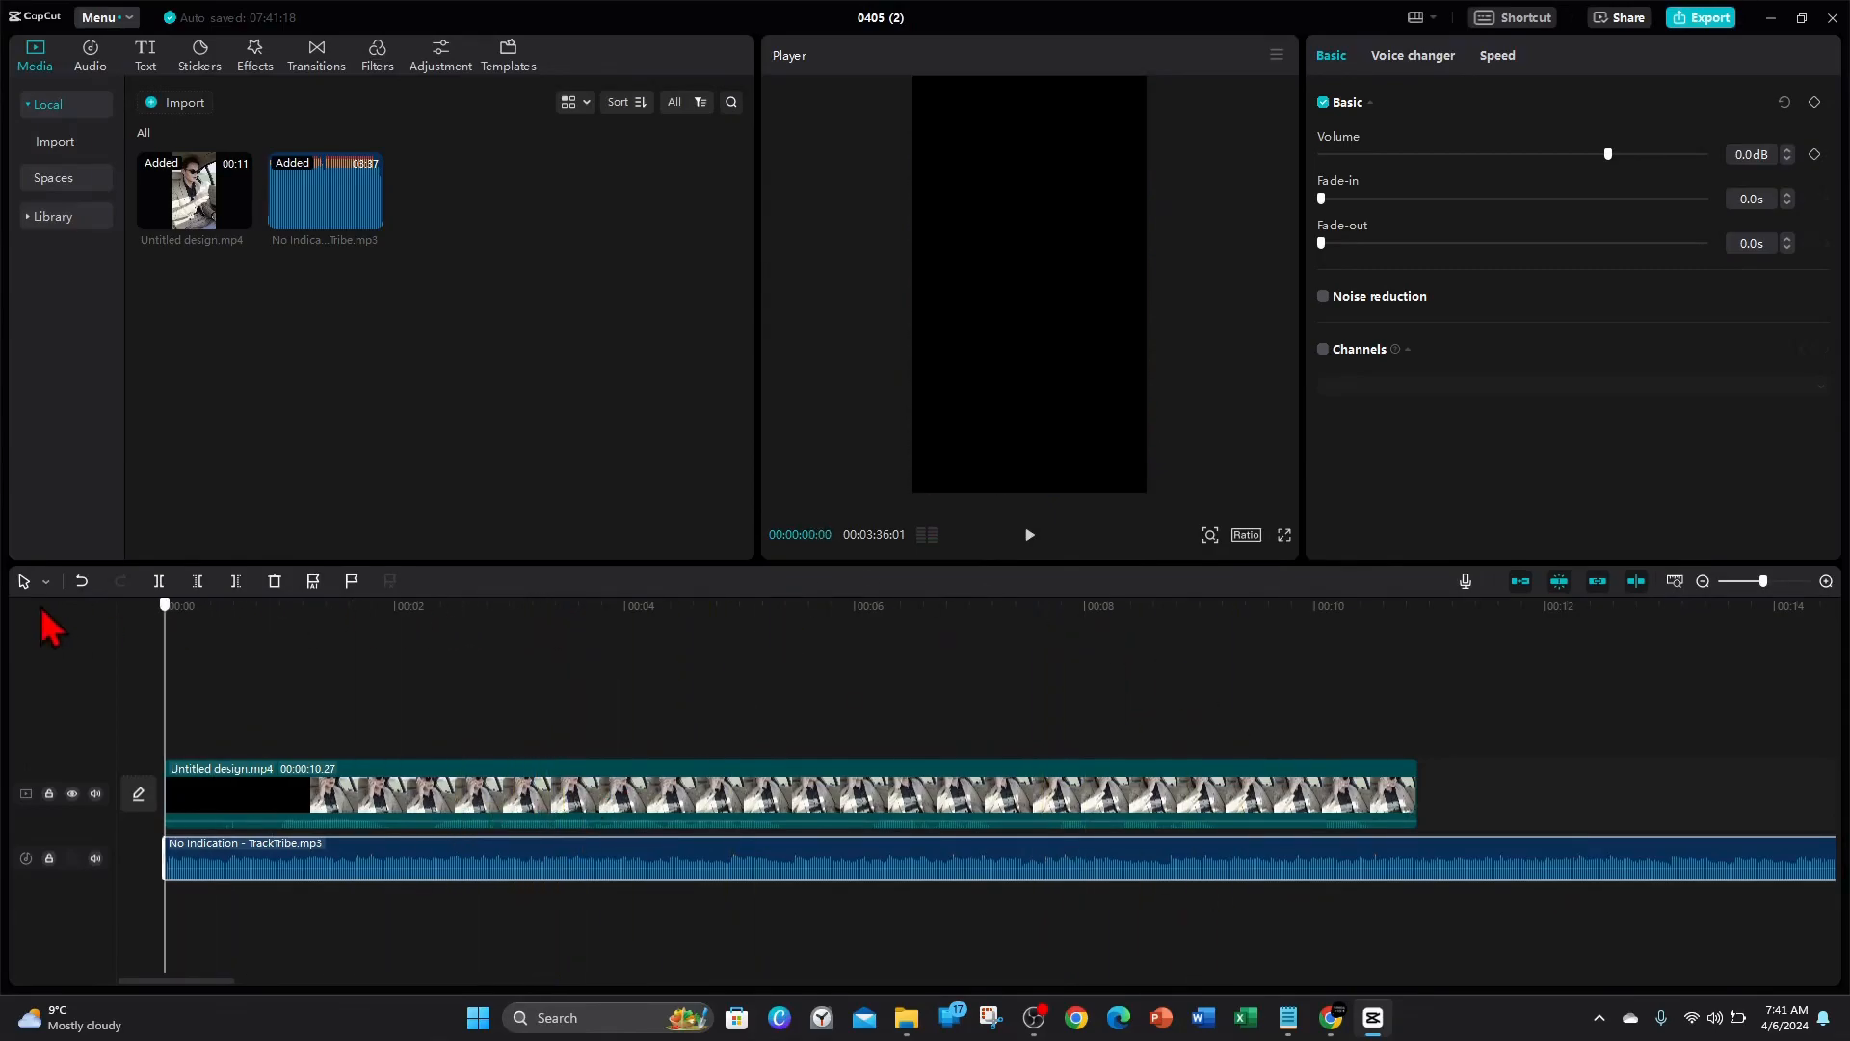
pyautogui.click(1248, 792)
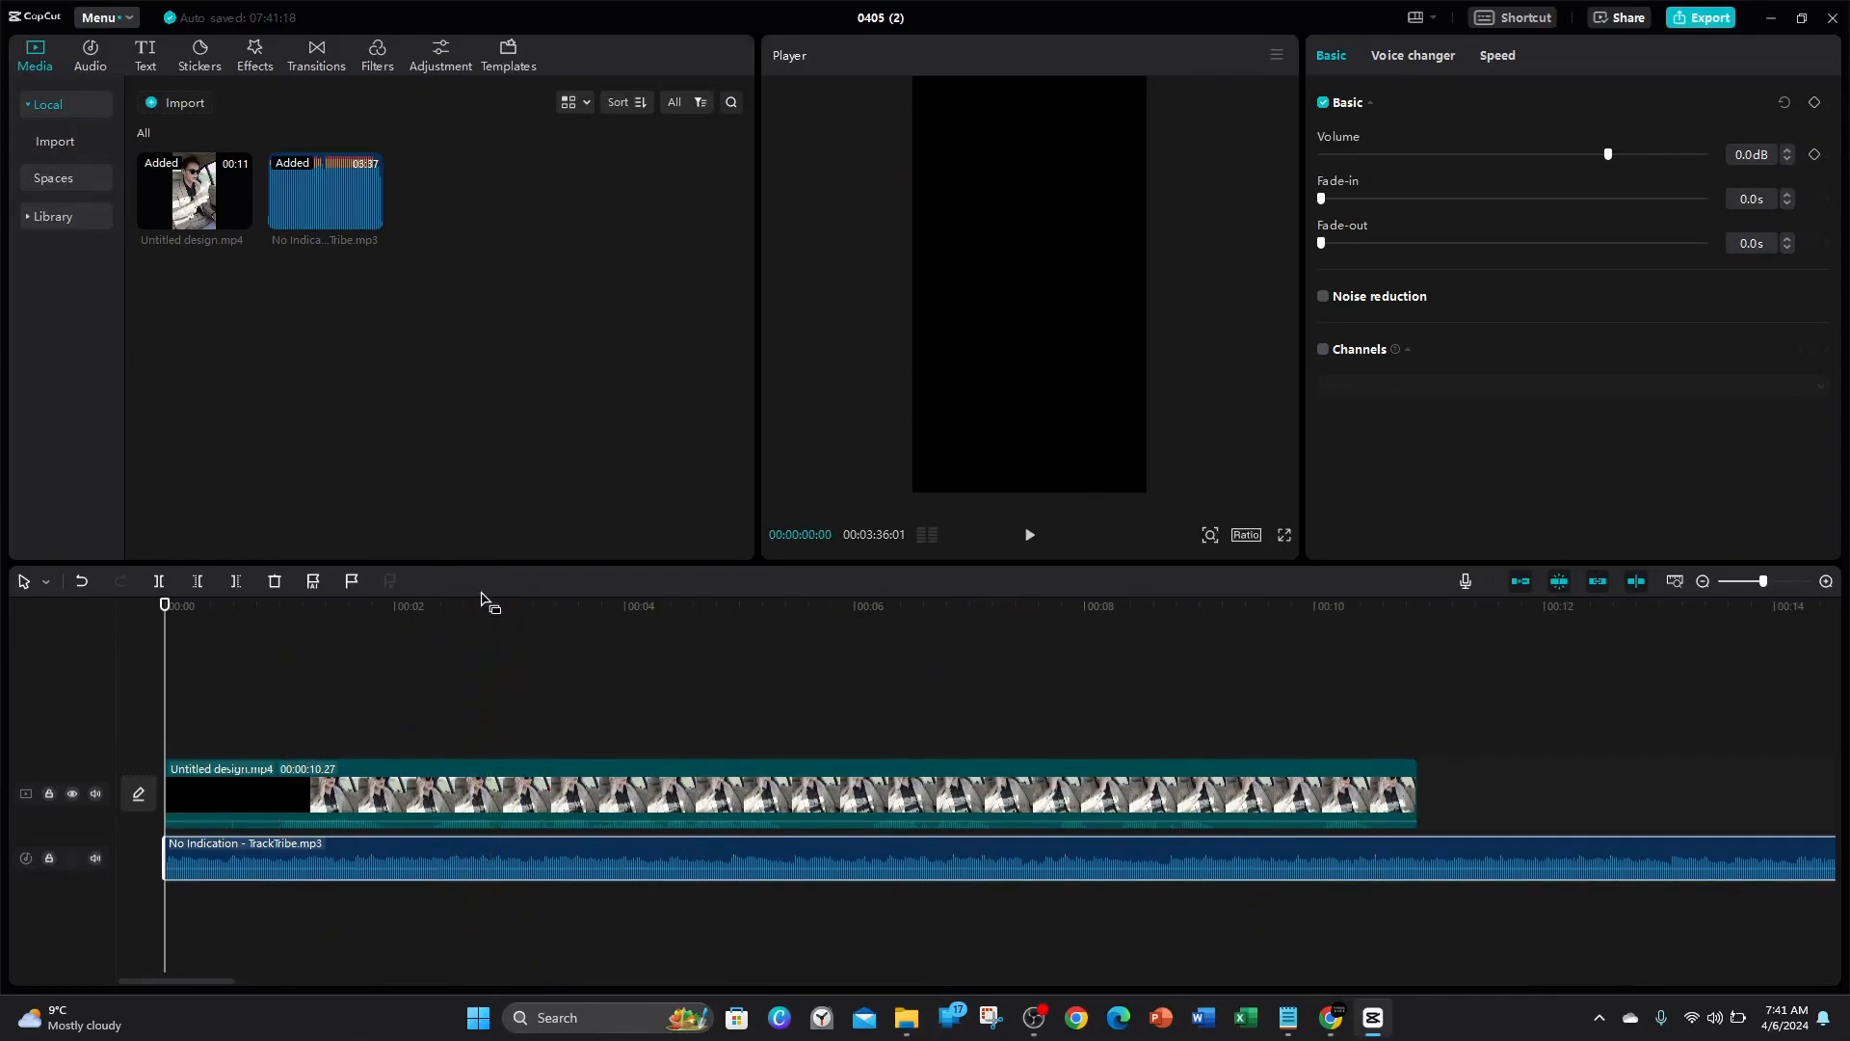
pyautogui.click(678, 604)
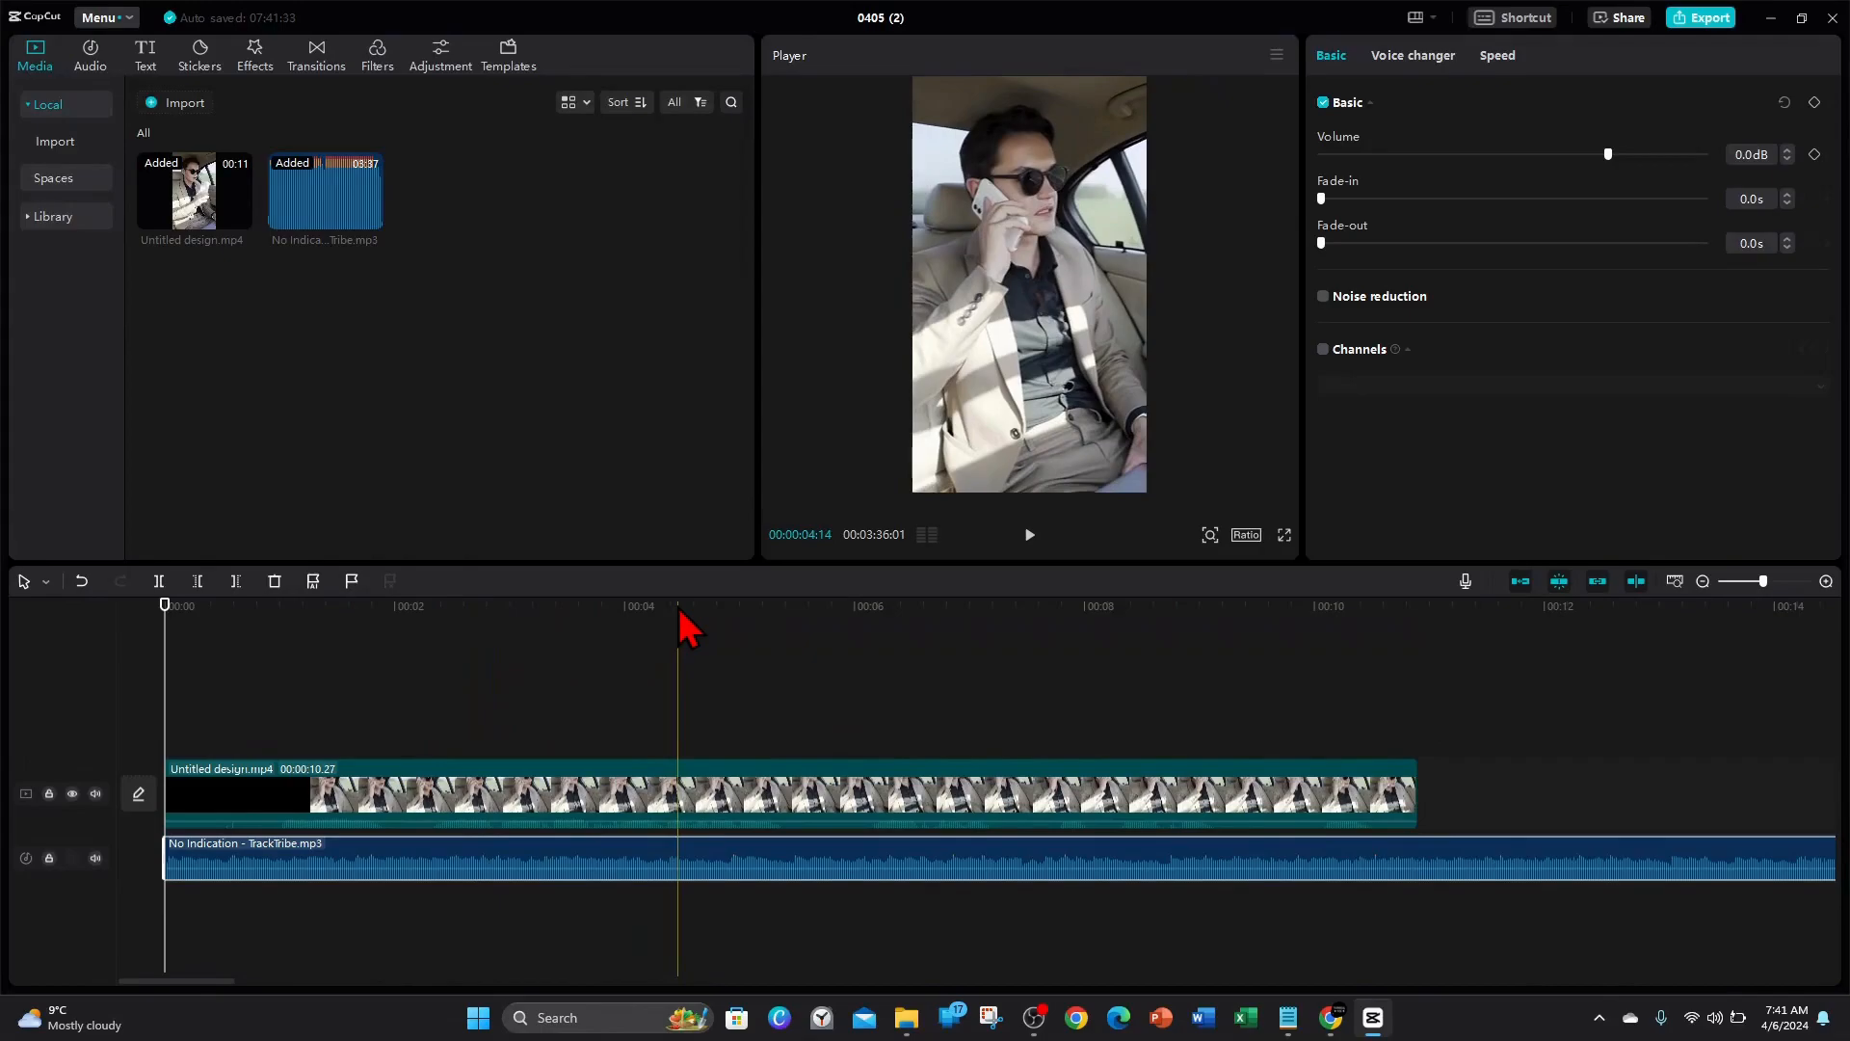